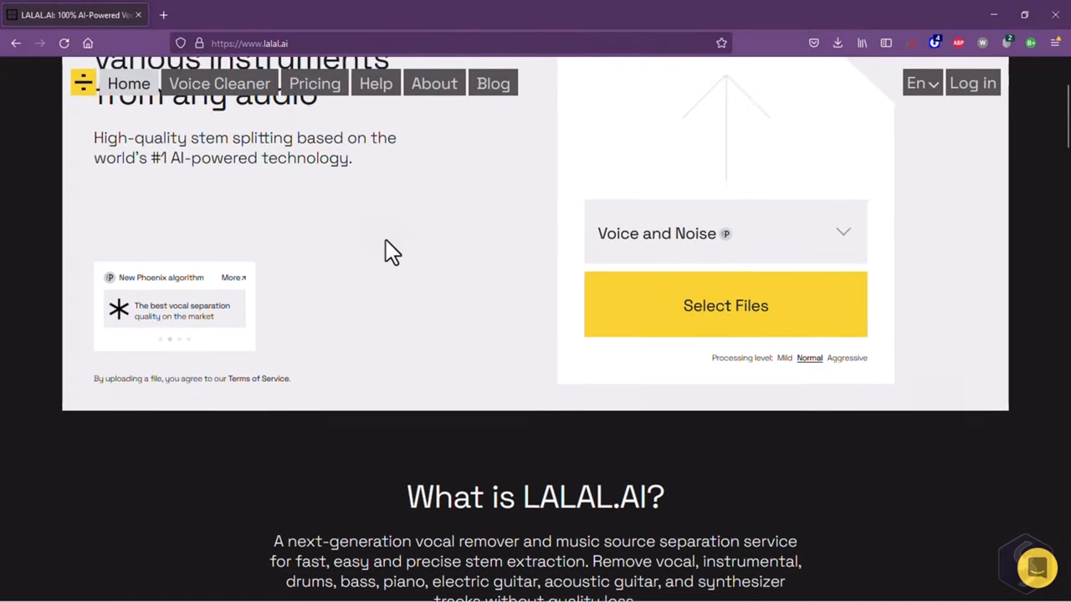
# Step: Listen to the separated instrumental sample on the LALAL.AI home page
pyautogui.scroll(-3)
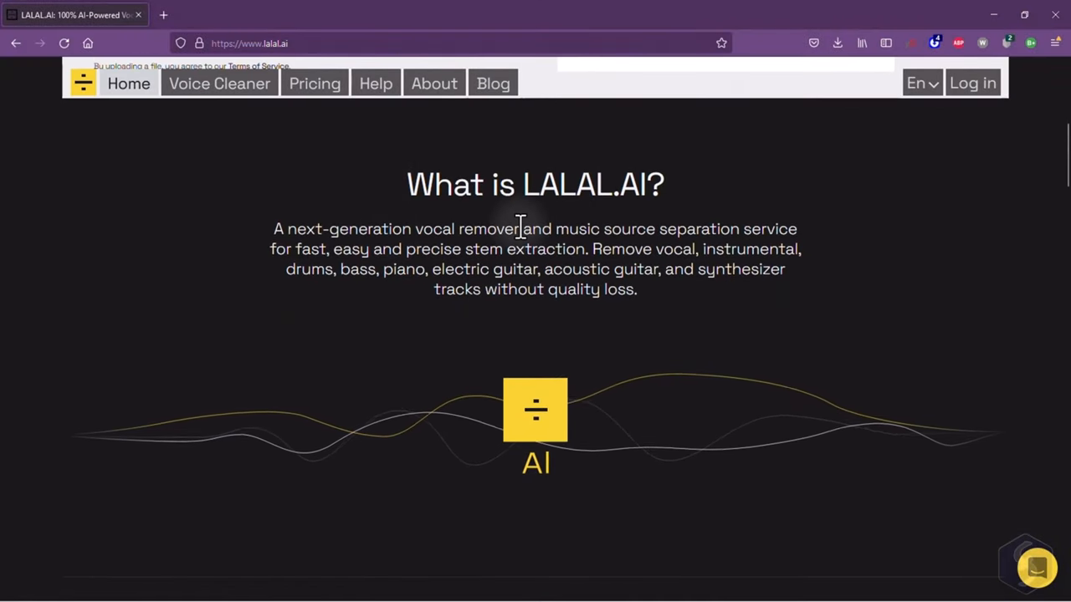
pyautogui.moveTo(686, 321)
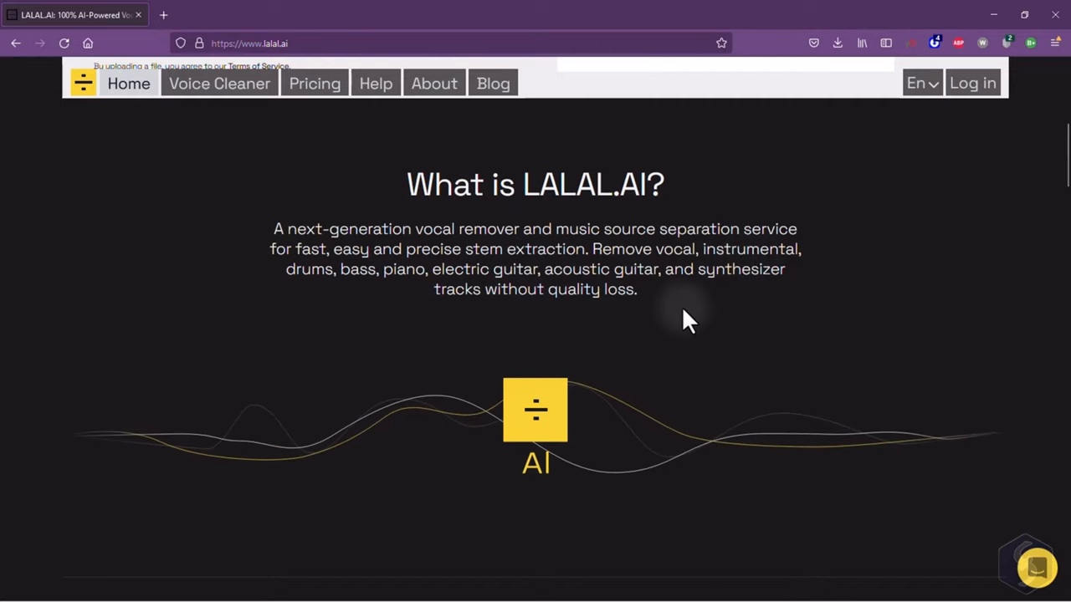
pyautogui.moveTo(738, 415)
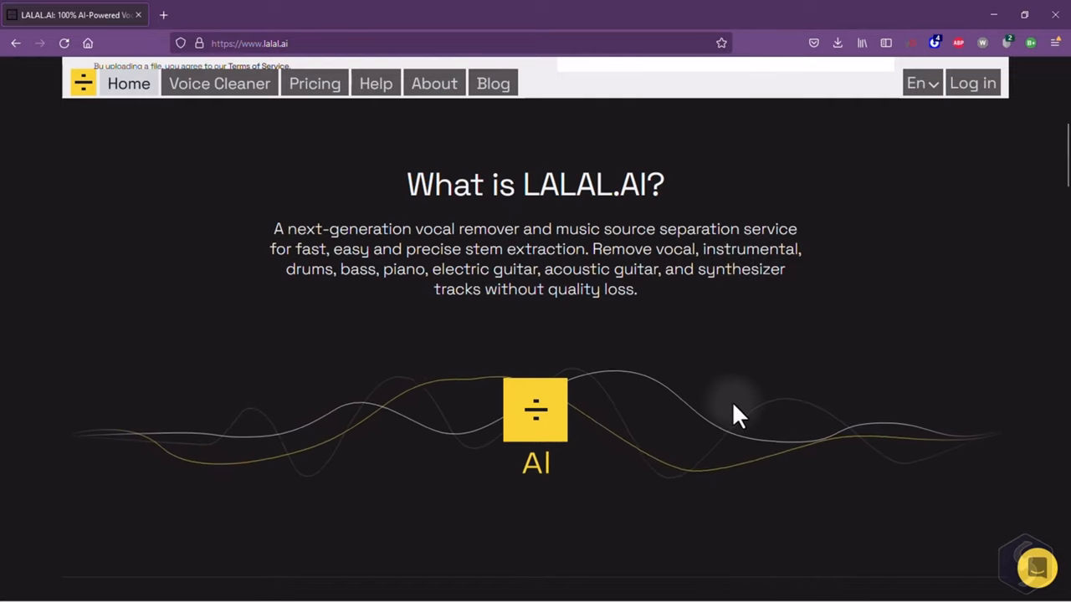
pyautogui.scroll(-3)
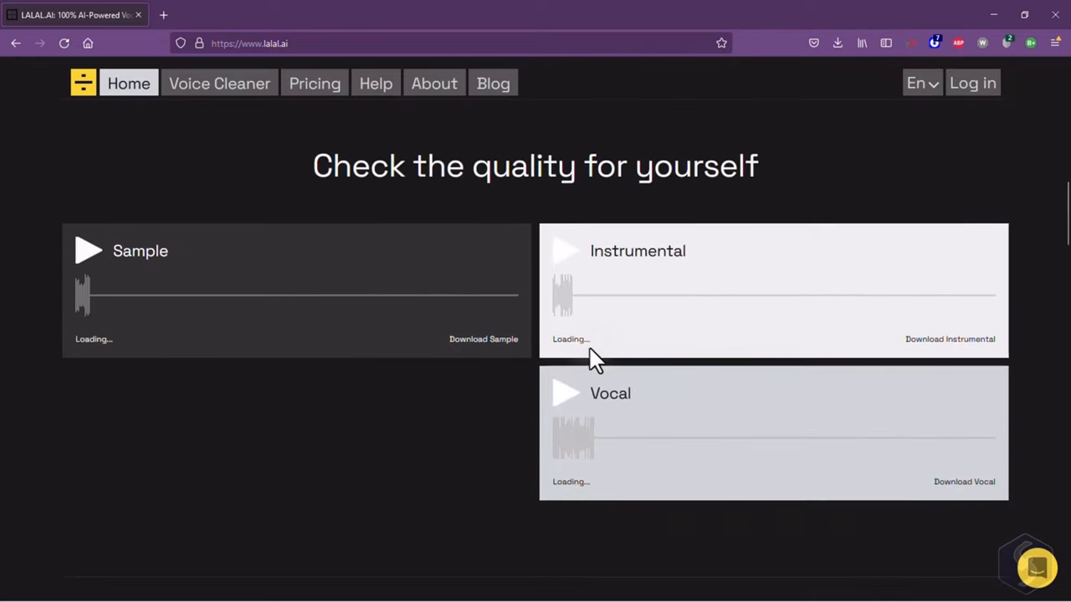
pyautogui.click(86, 251)
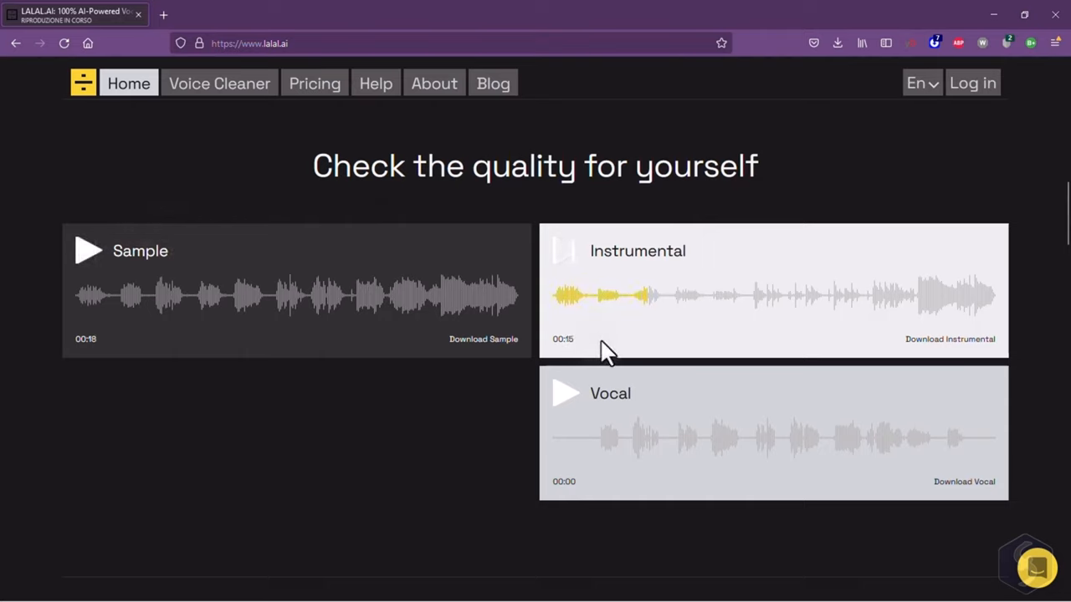
pyautogui.click(562, 393)
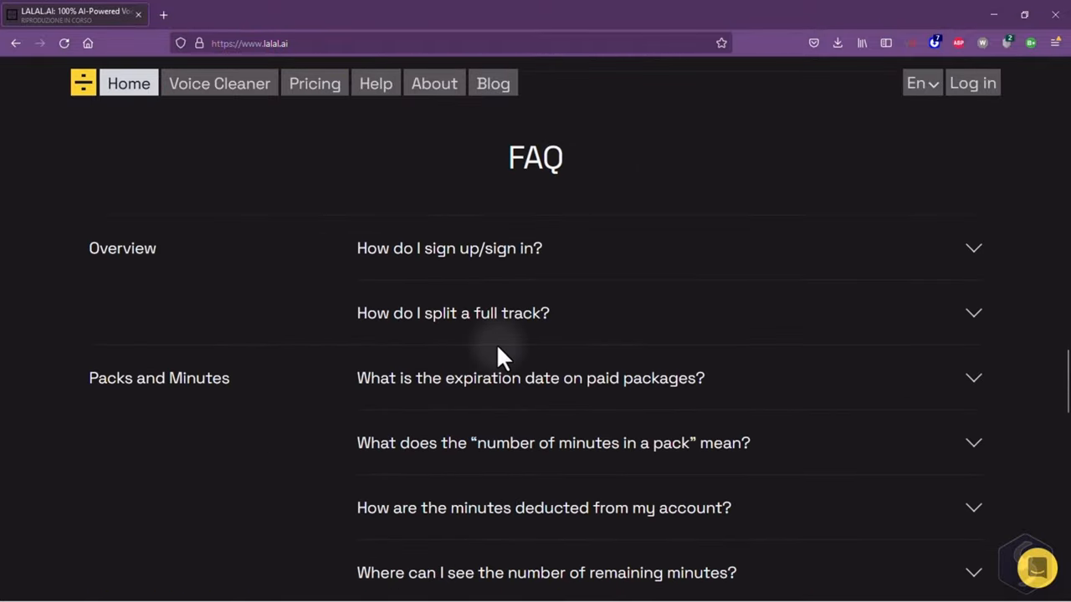
pyautogui.click(127, 83)
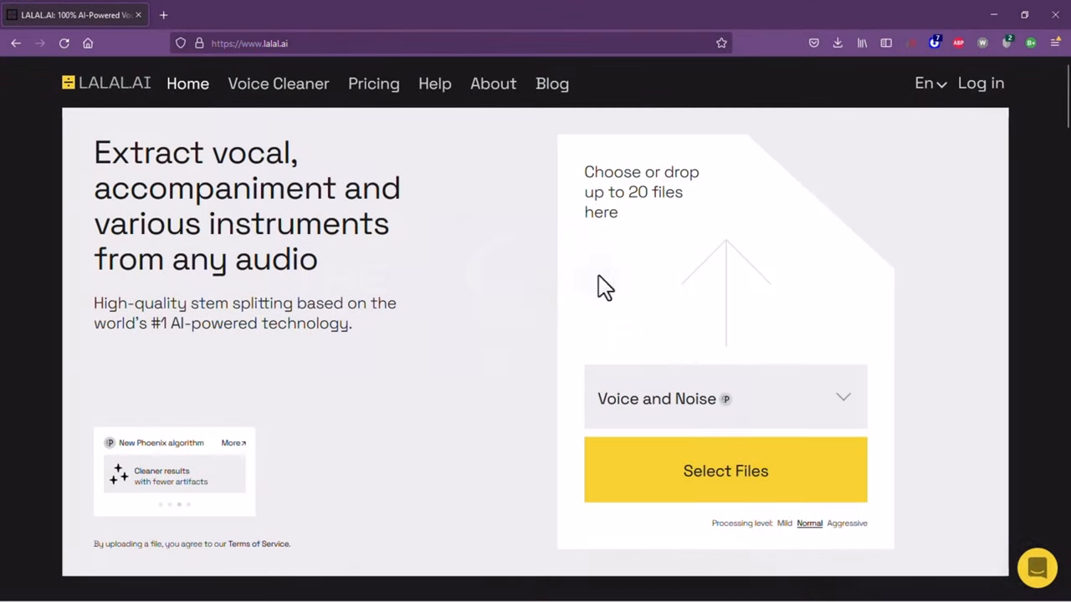
pyautogui.moveTo(510, 316)
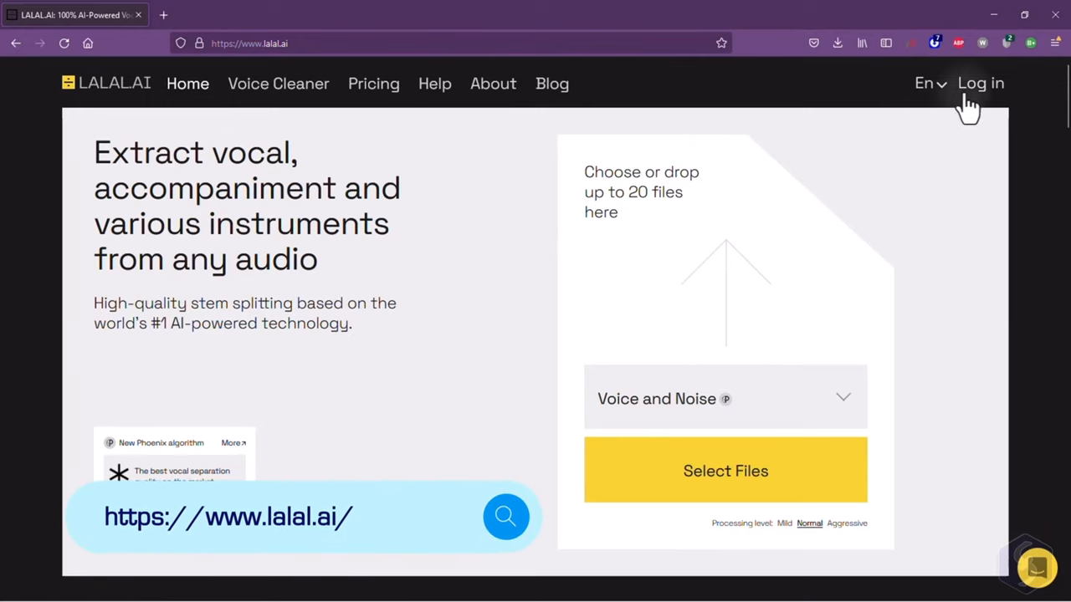
# Step: Request an emailed login link for the account and acknowledge the Check your inbox notice
pyautogui.click(980, 84)
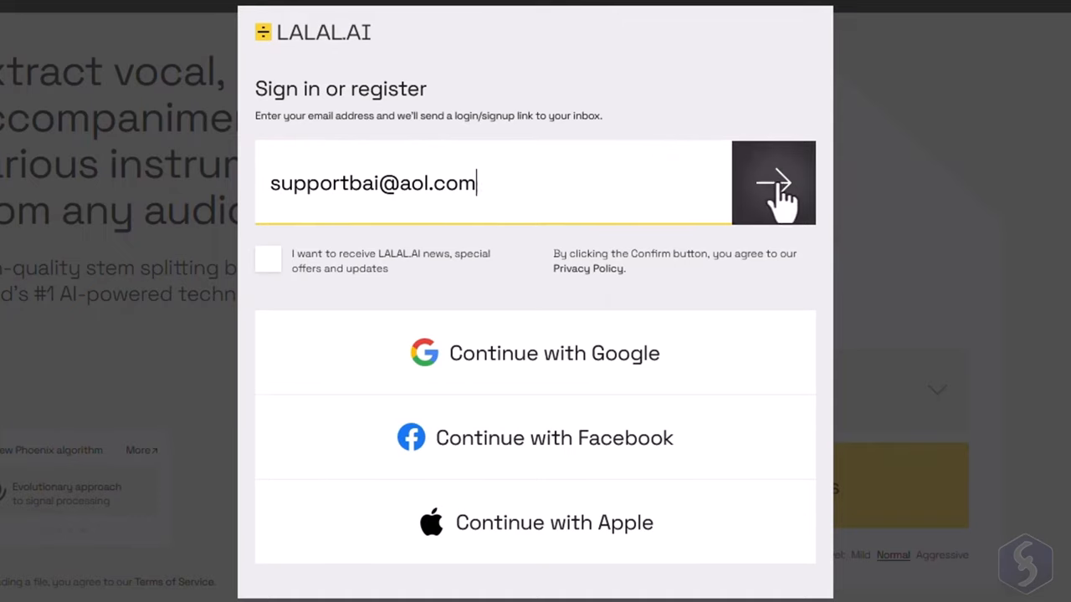
pyautogui.click(773, 180)
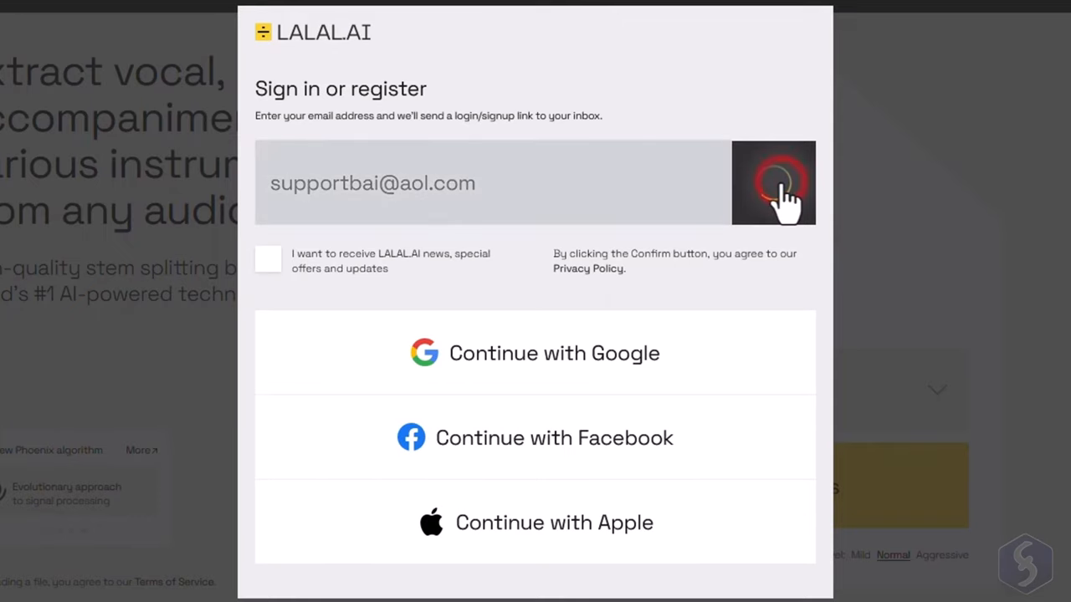
pyautogui.click(773, 182)
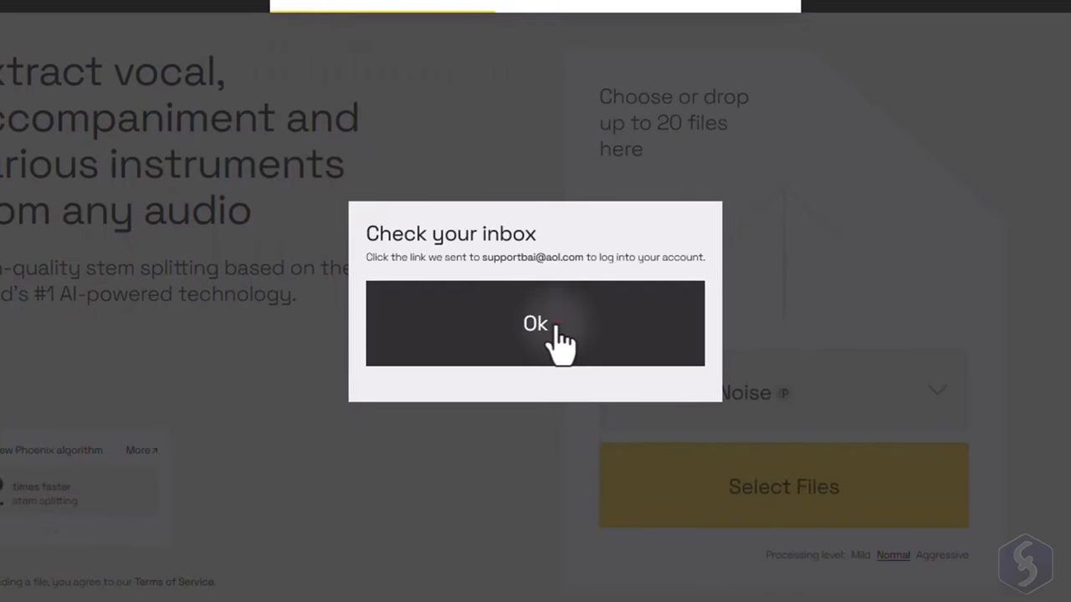
pyautogui.click(534, 323)
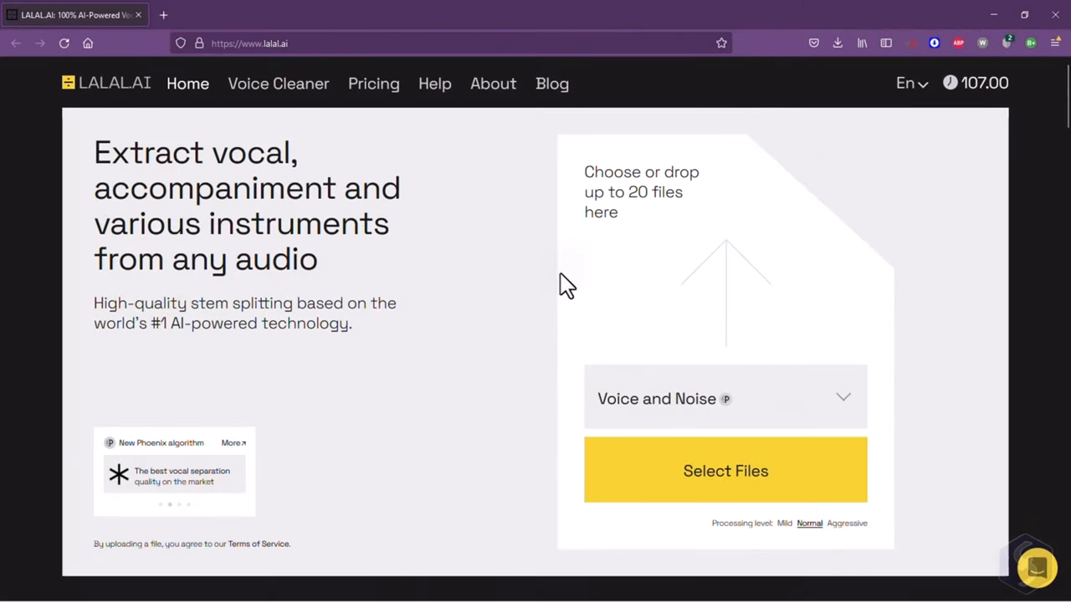
pyautogui.click(373, 84)
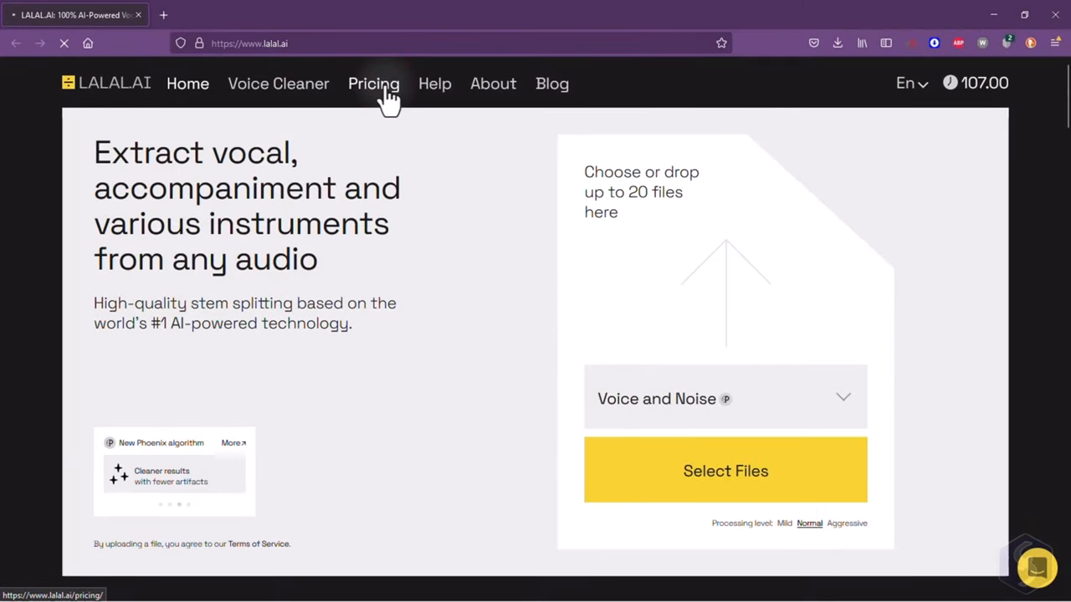
pyautogui.click(373, 84)
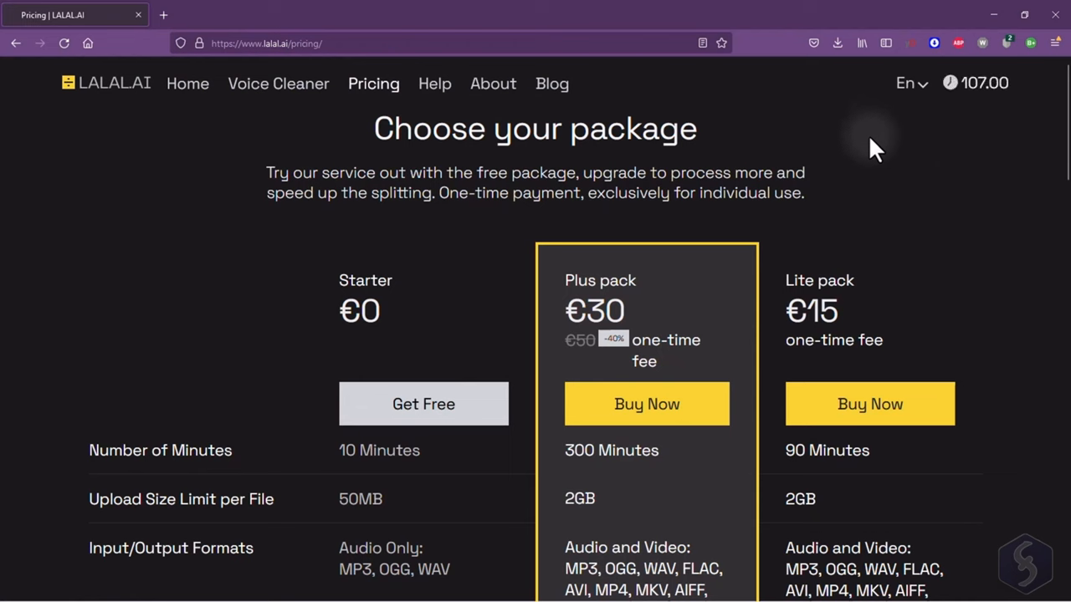
pyautogui.scroll(-3)
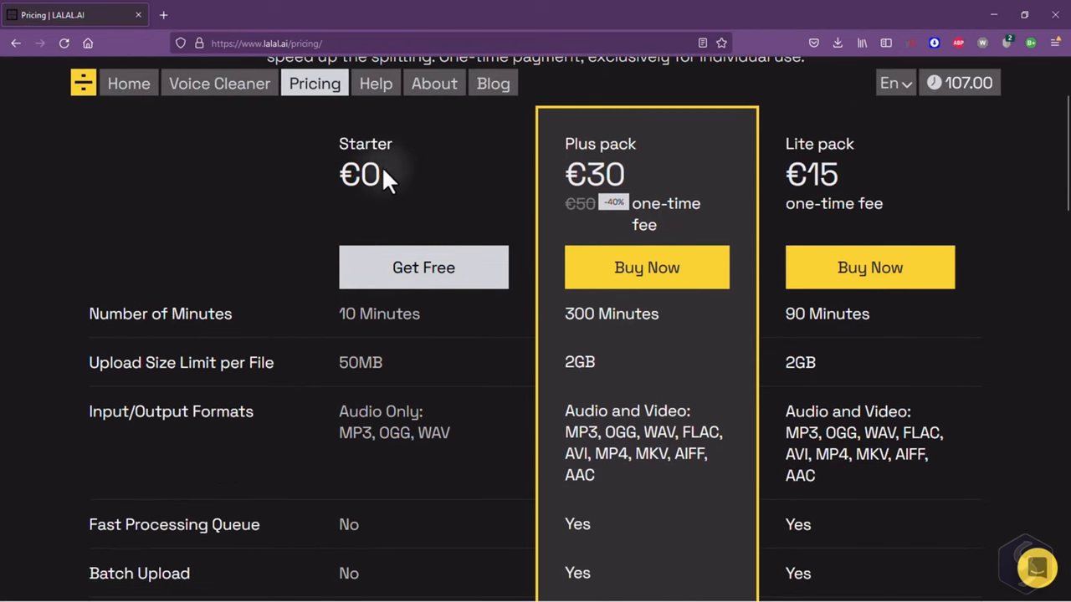
pyautogui.moveTo(301, 325)
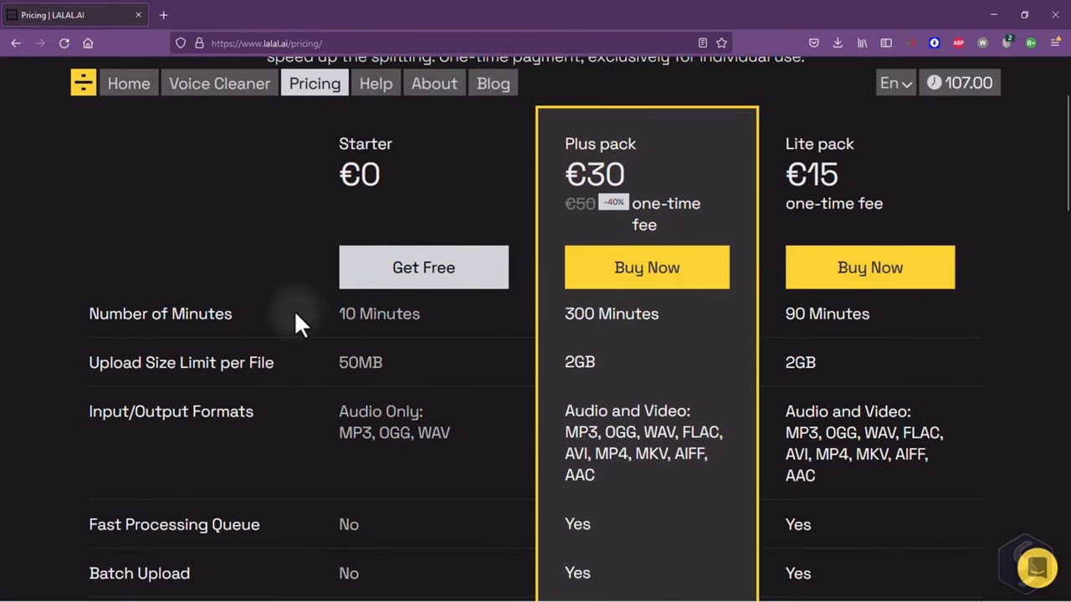
pyautogui.moveTo(366, 386)
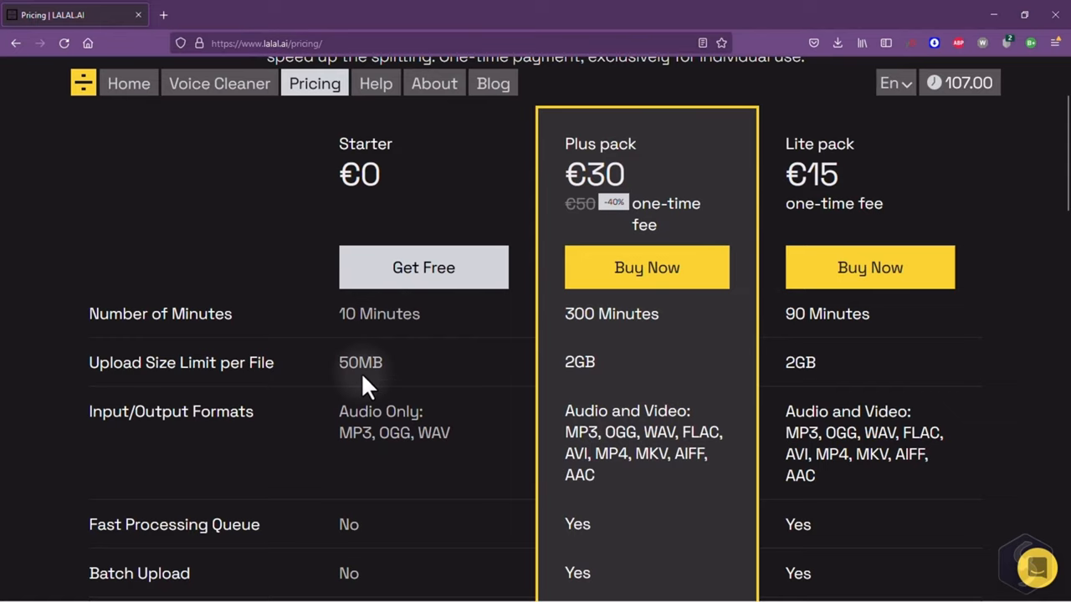
pyautogui.scroll(-3)
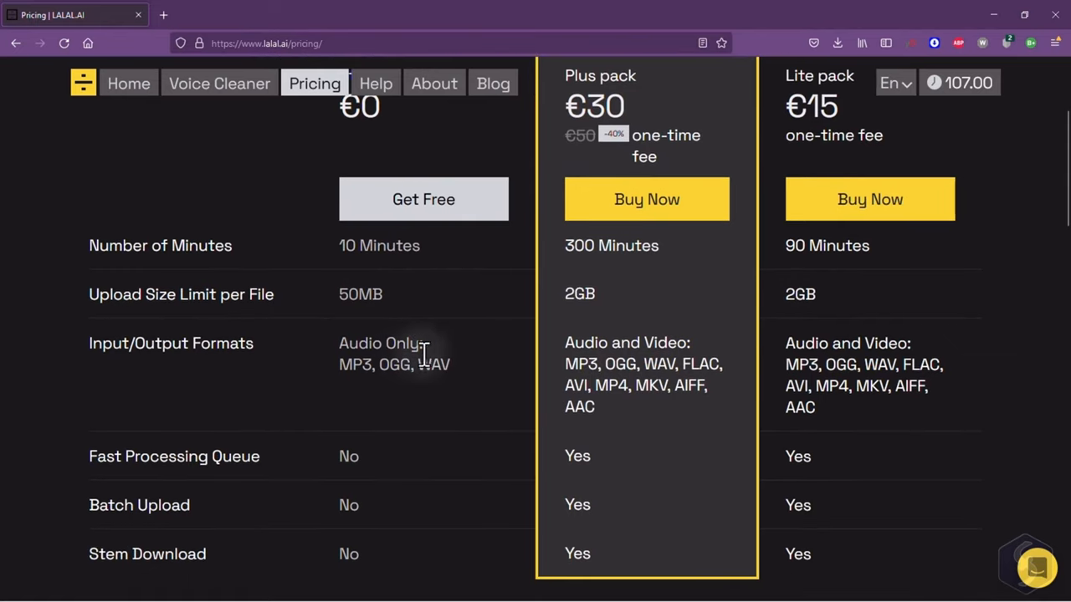
pyautogui.click(128, 84)
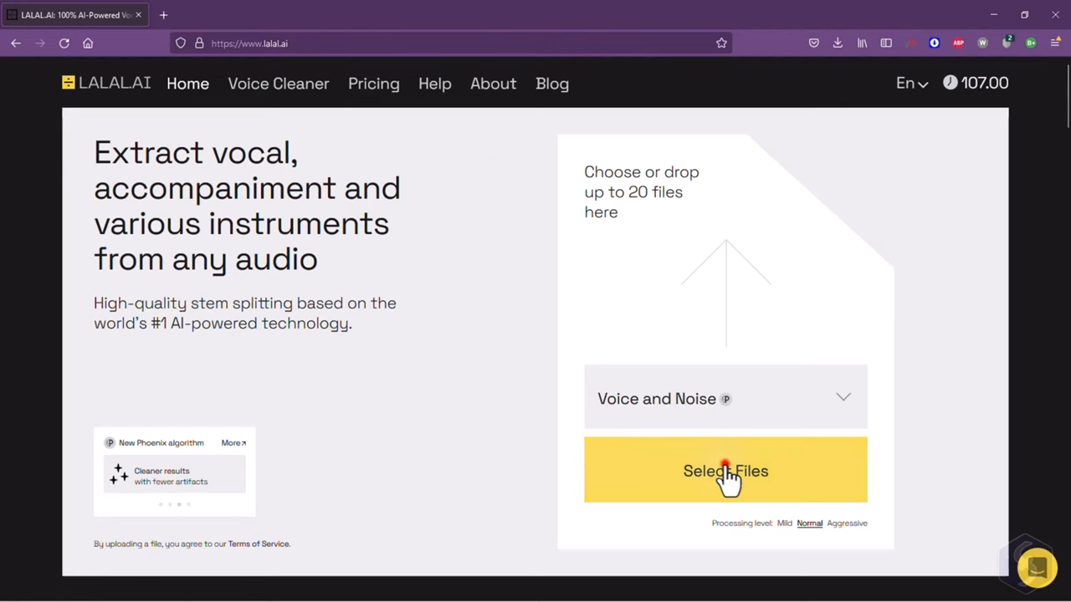
# Step: Upload an audio recording for Voice and Noise separation and get its previews
pyautogui.click(726, 472)
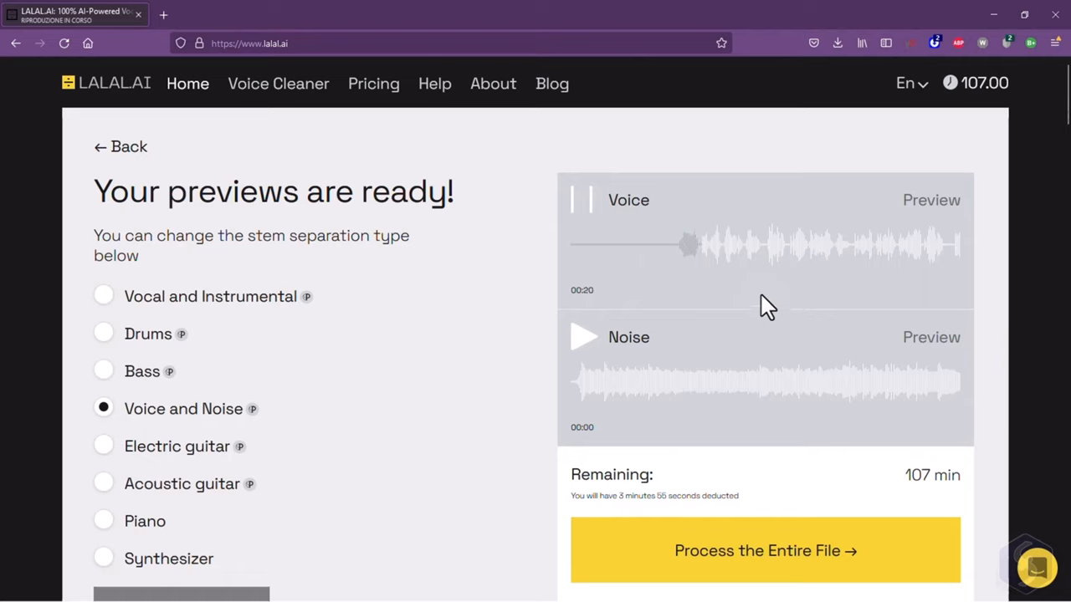
# Step: Switch separation to Vocal and Instrumental and create new previews of the uploaded file
pyautogui.click(582, 338)
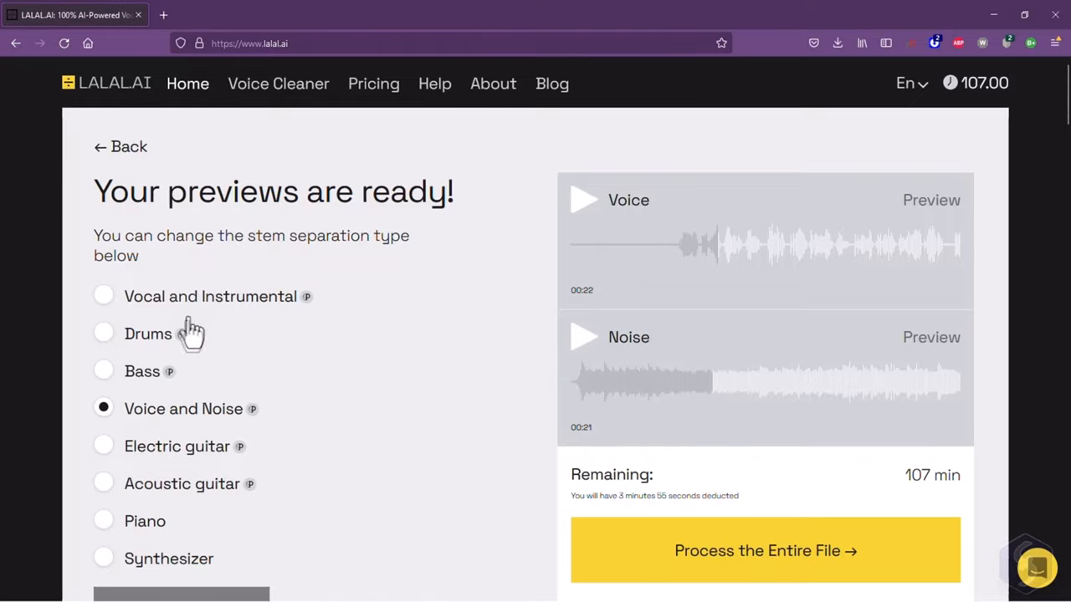
pyautogui.scroll(-3)
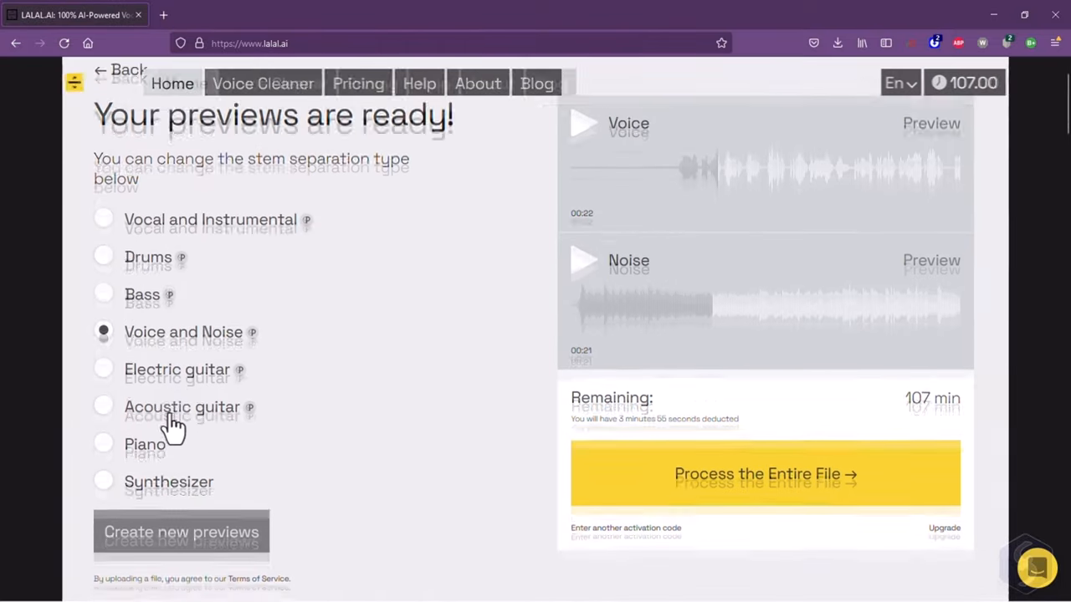
pyautogui.scroll(-3)
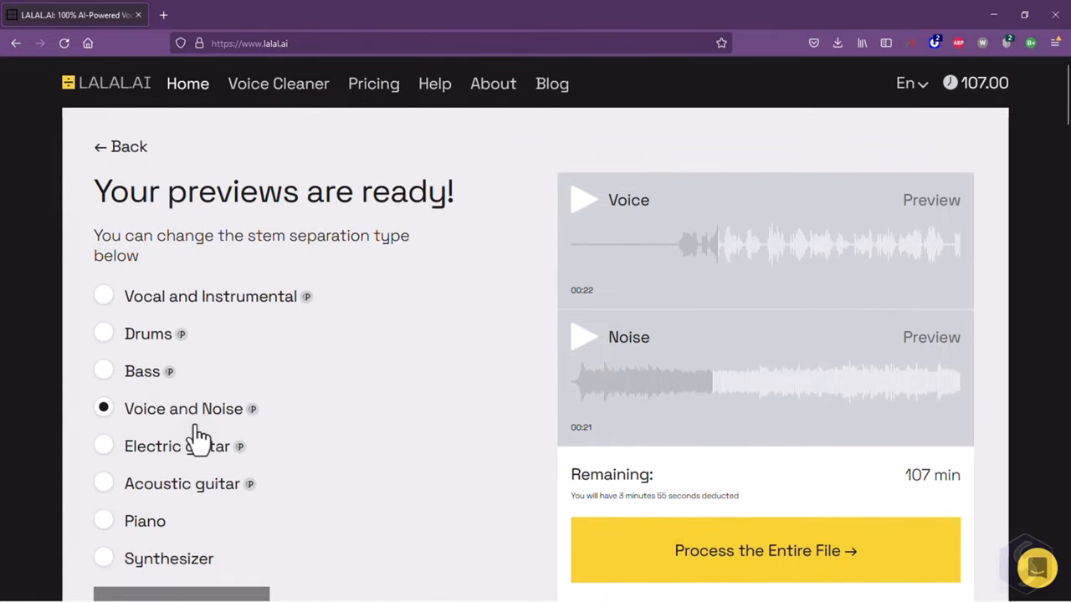
pyautogui.click(104, 296)
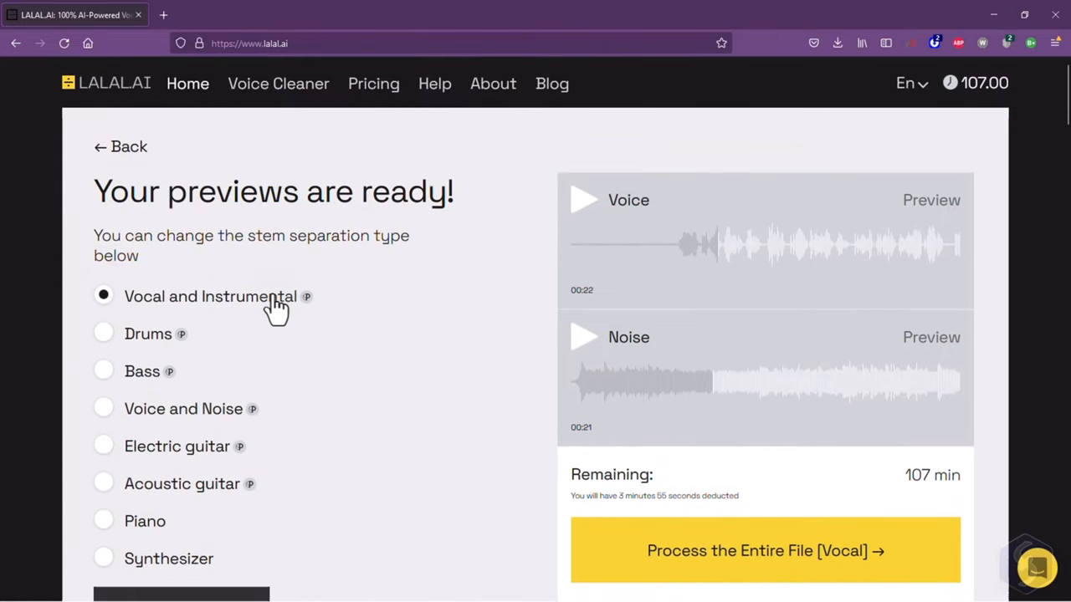
pyautogui.scroll(-3)
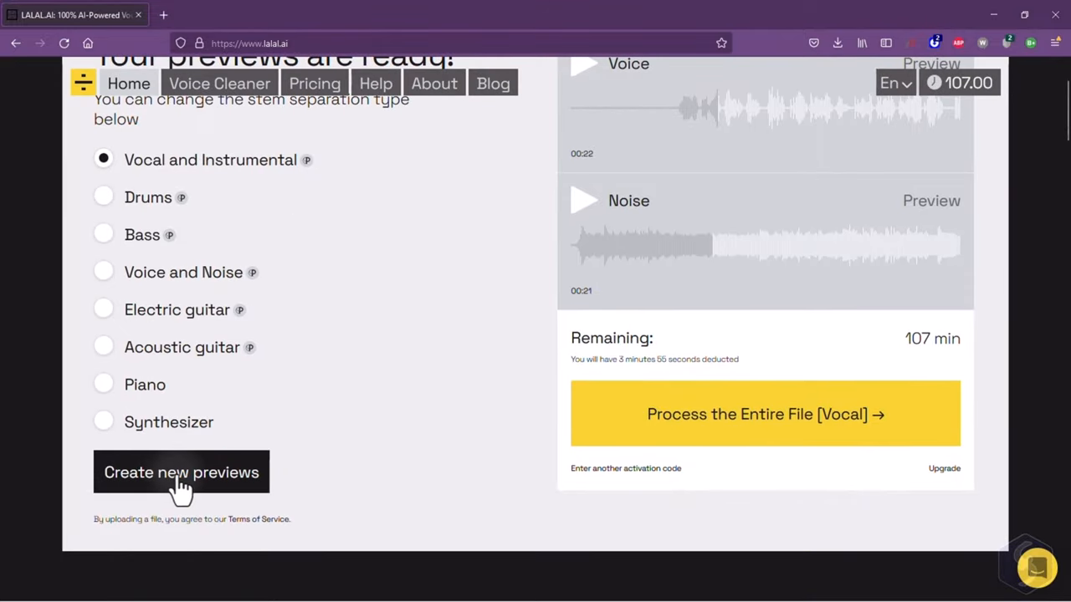
pyautogui.click(181, 472)
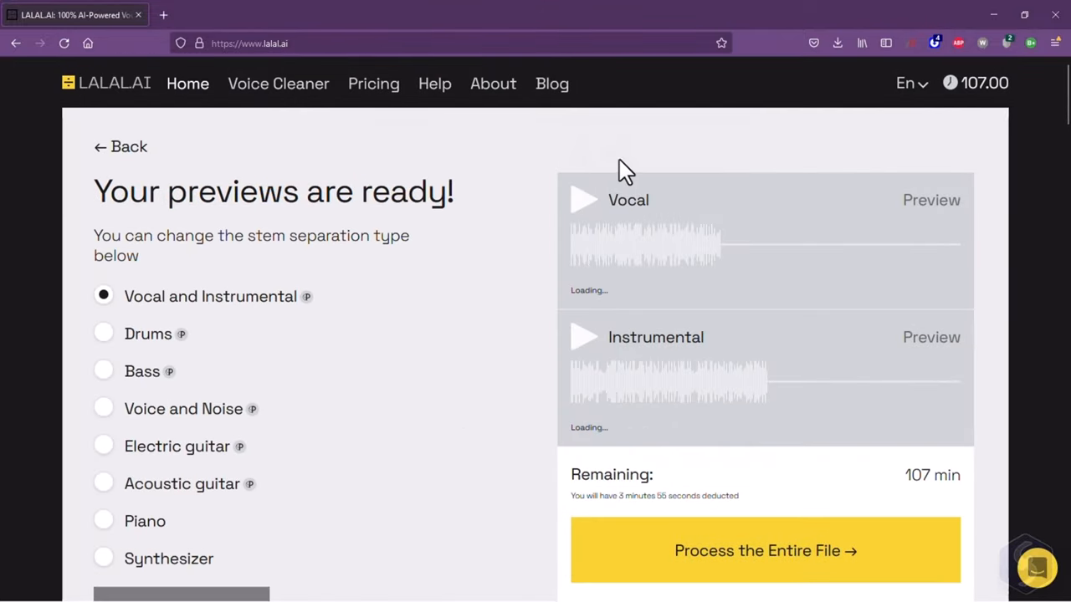
pyautogui.click(583, 199)
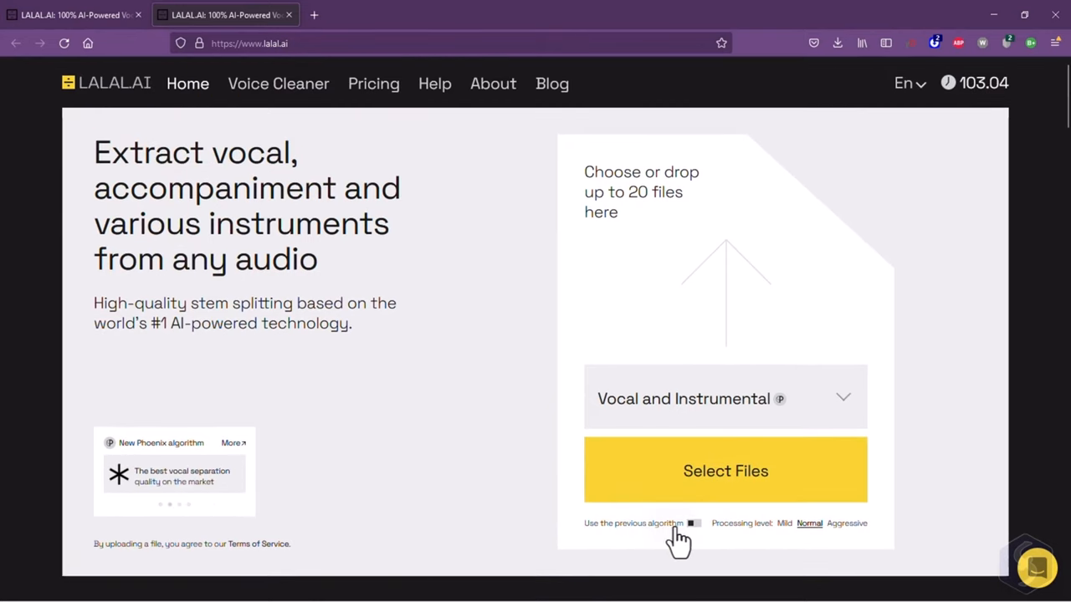
# Step: Toggle 'Use the previous algorithm' on and off, then set the processing level to Mild
pyautogui.click(701, 523)
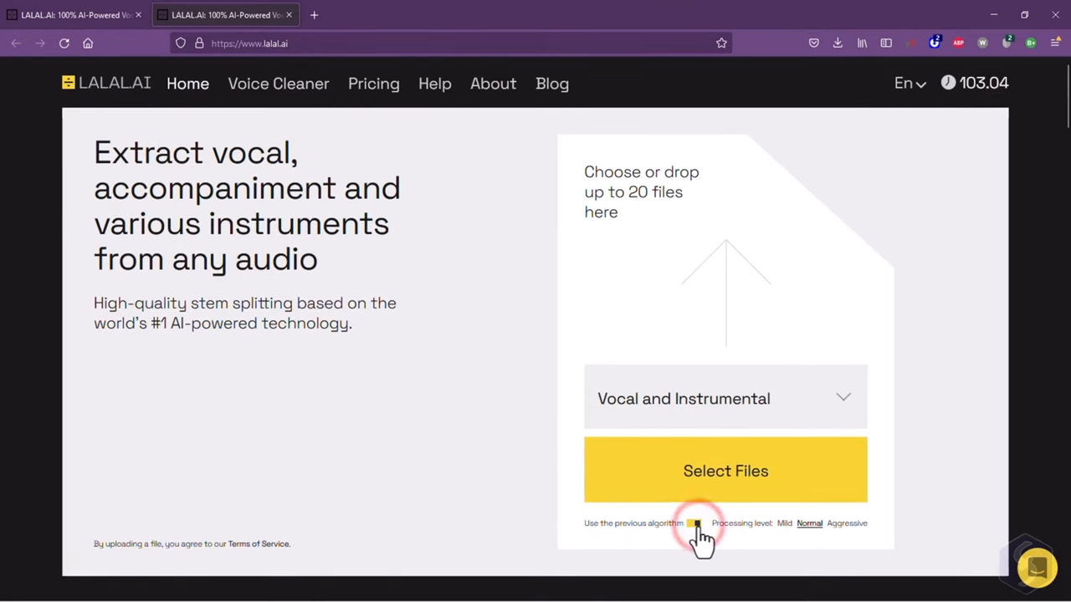
pyautogui.click(696, 524)
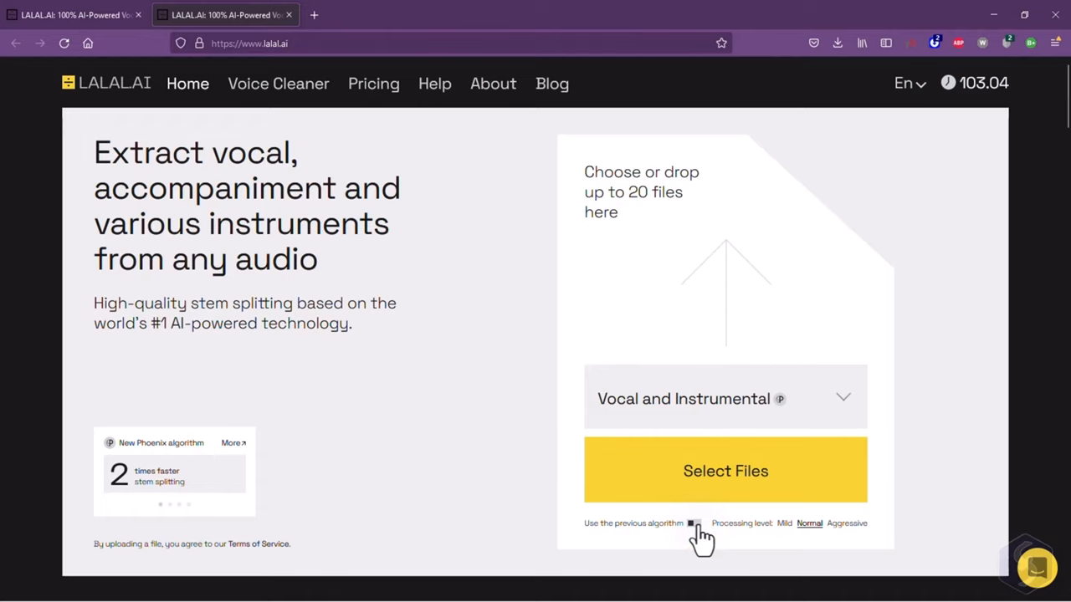
pyautogui.moveTo(810, 535)
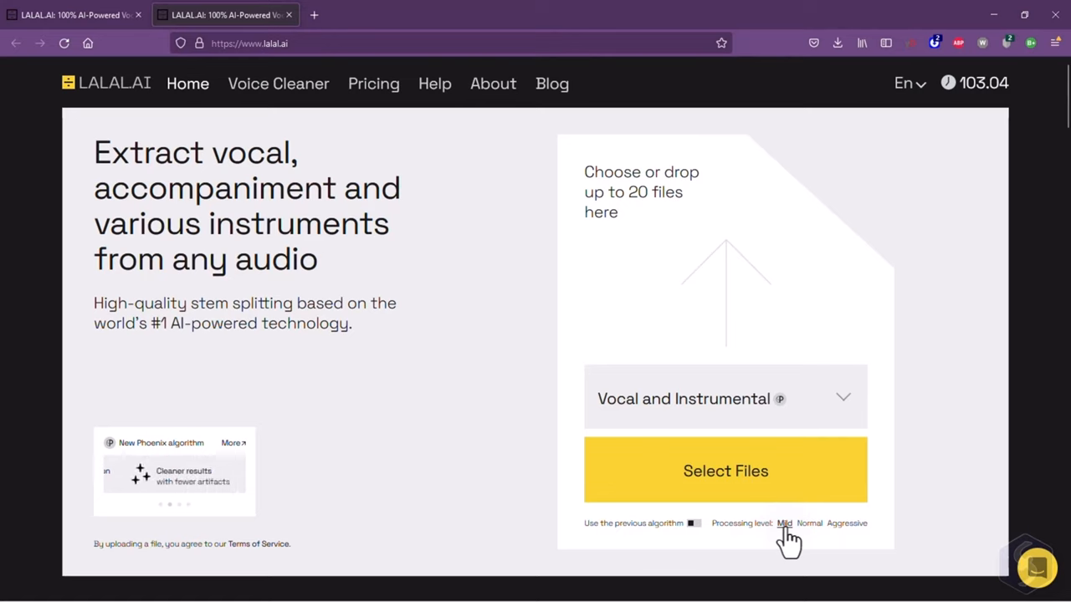
pyautogui.click(850, 524)
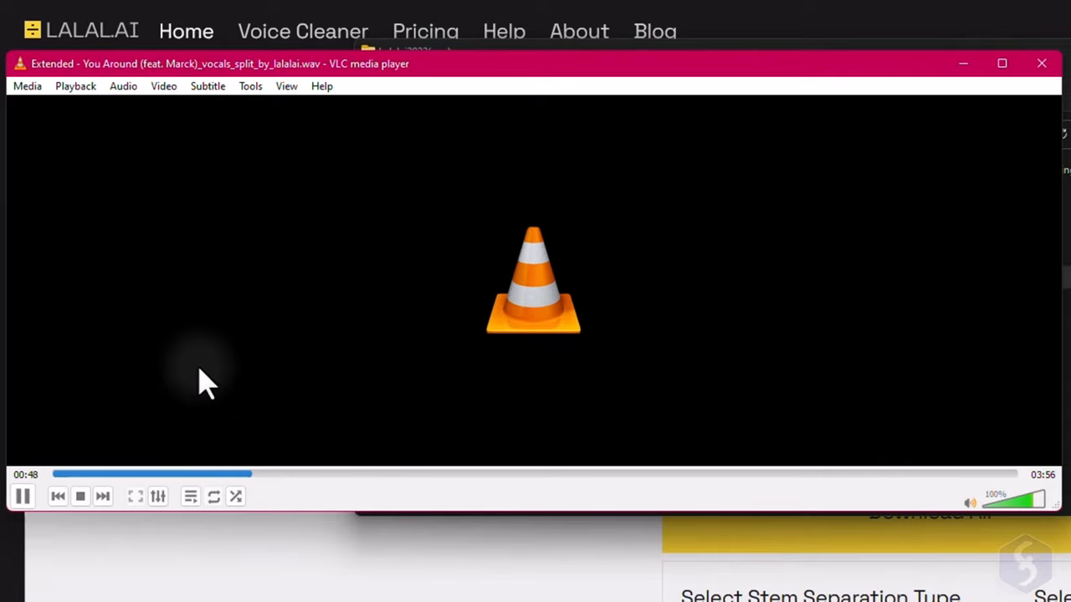
pyautogui.moveTo(192, 401)
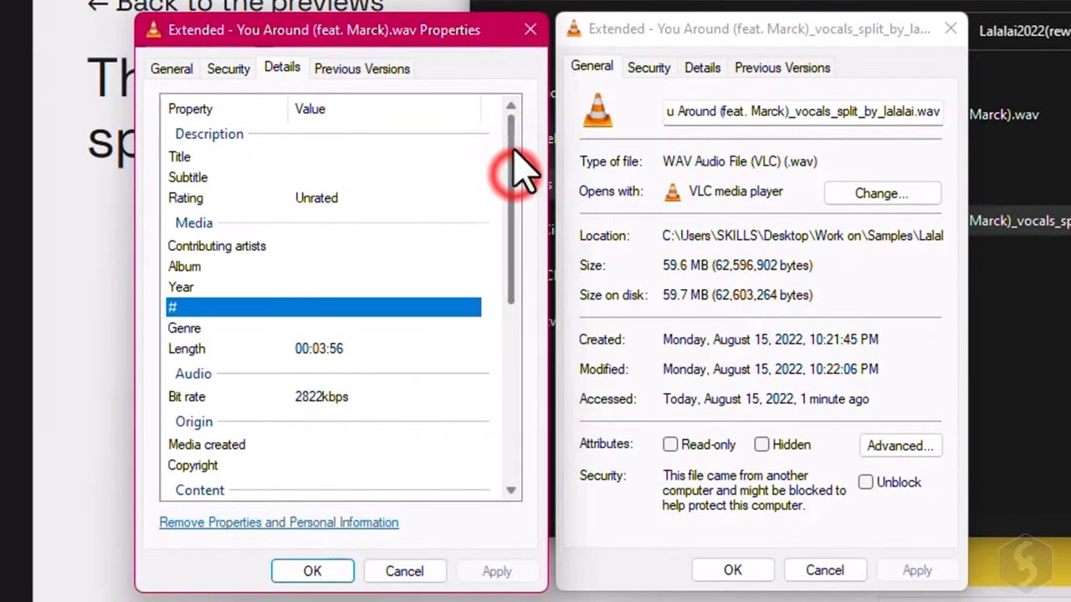
# Step: Inspect the split vocals WAV's detailed properties to compare its 2116 kbps bitrate with the original
pyautogui.click(701, 67)
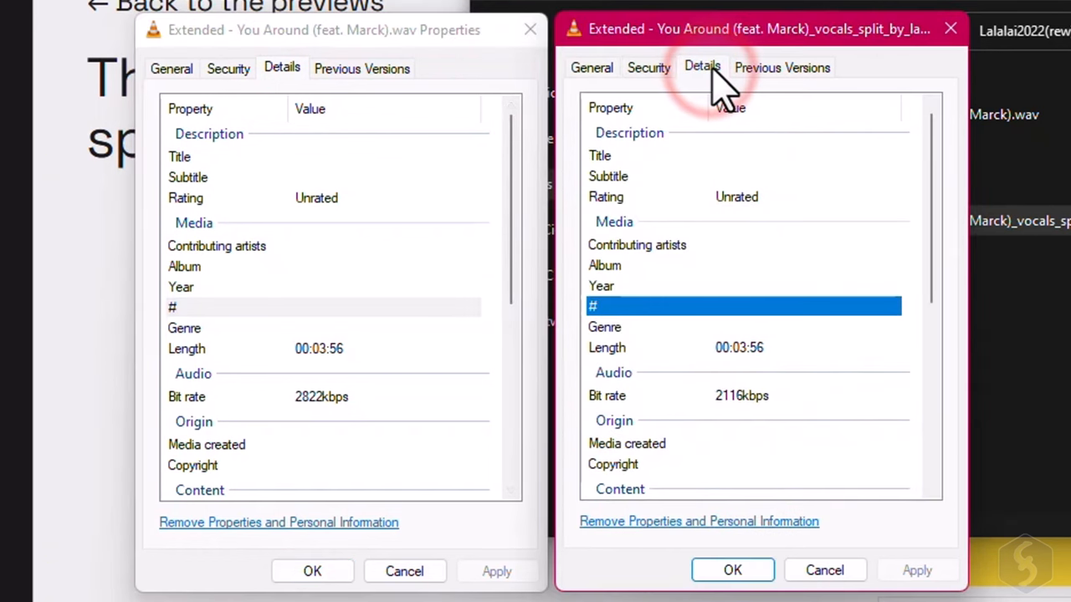
pyautogui.moveTo(335, 427)
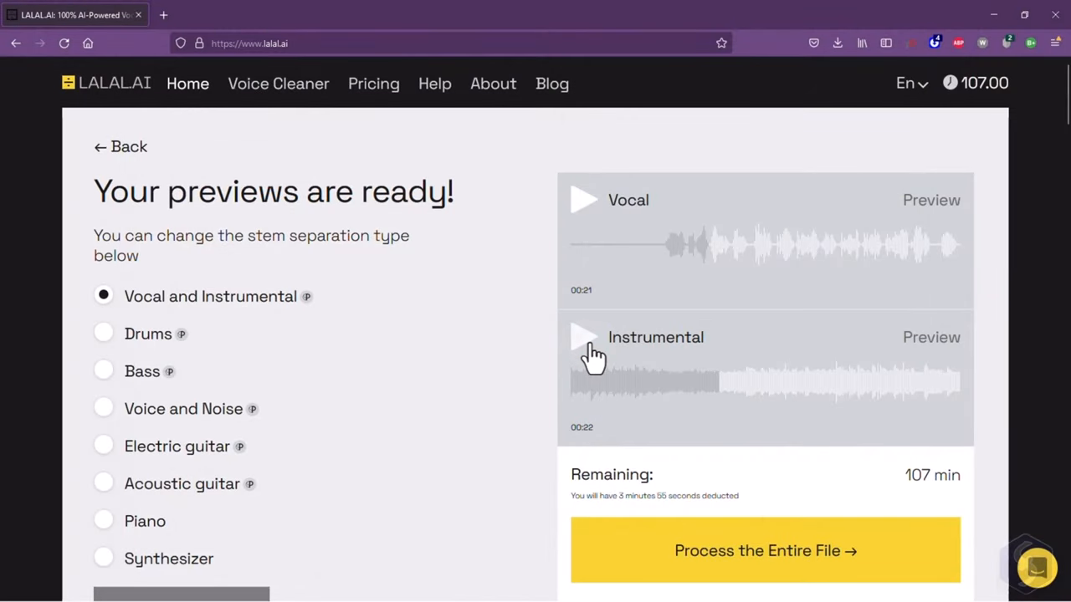
pyautogui.scroll(-3)
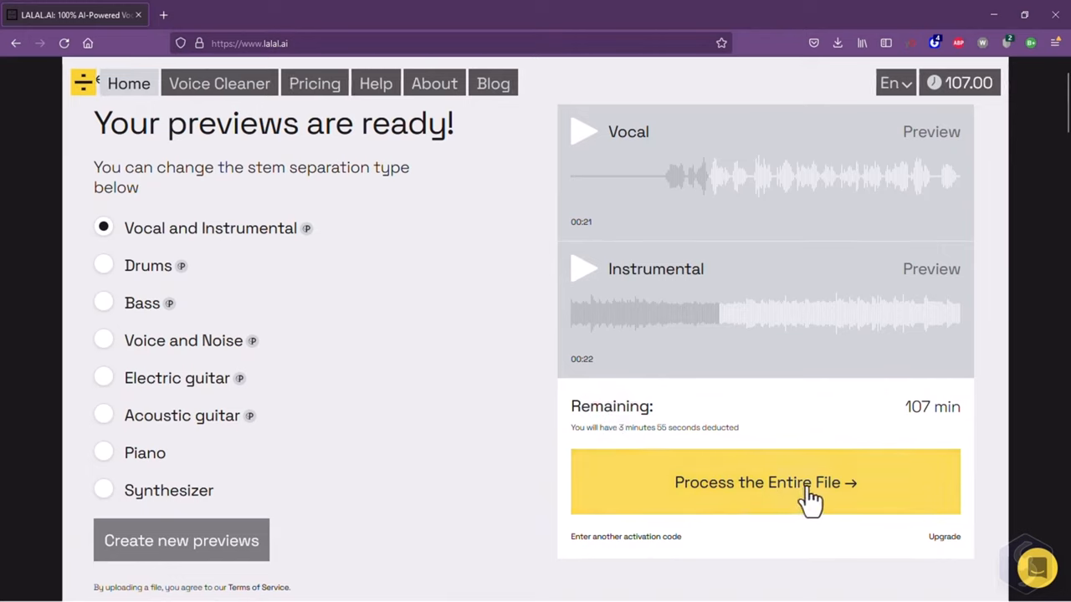
# Step: Process the entire song into full 3:56 Vocal and Instrumental stems
pyautogui.click(766, 482)
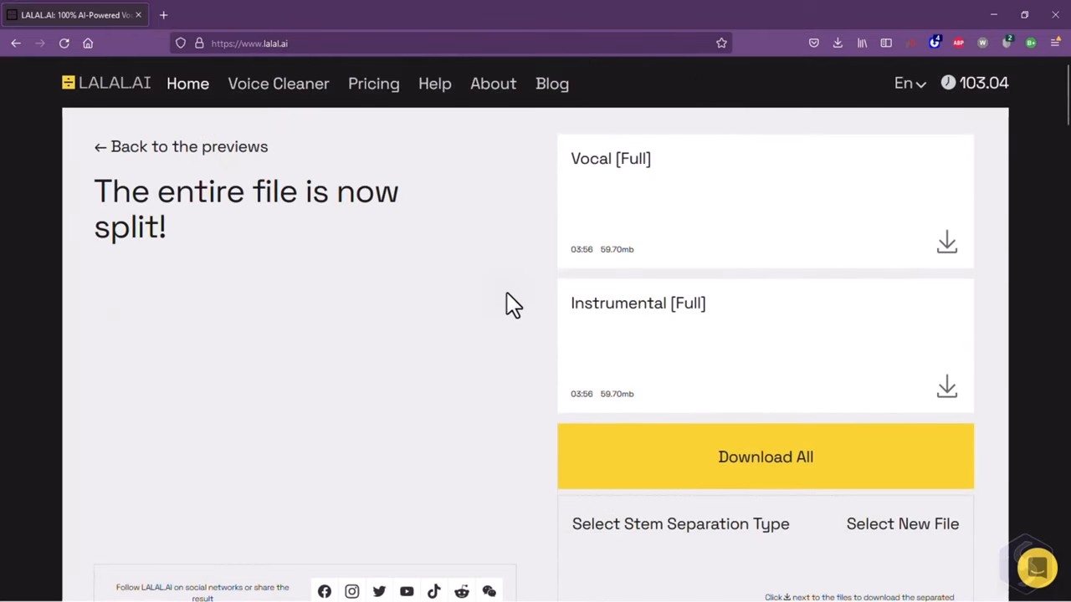
pyautogui.moveTo(640, 452)
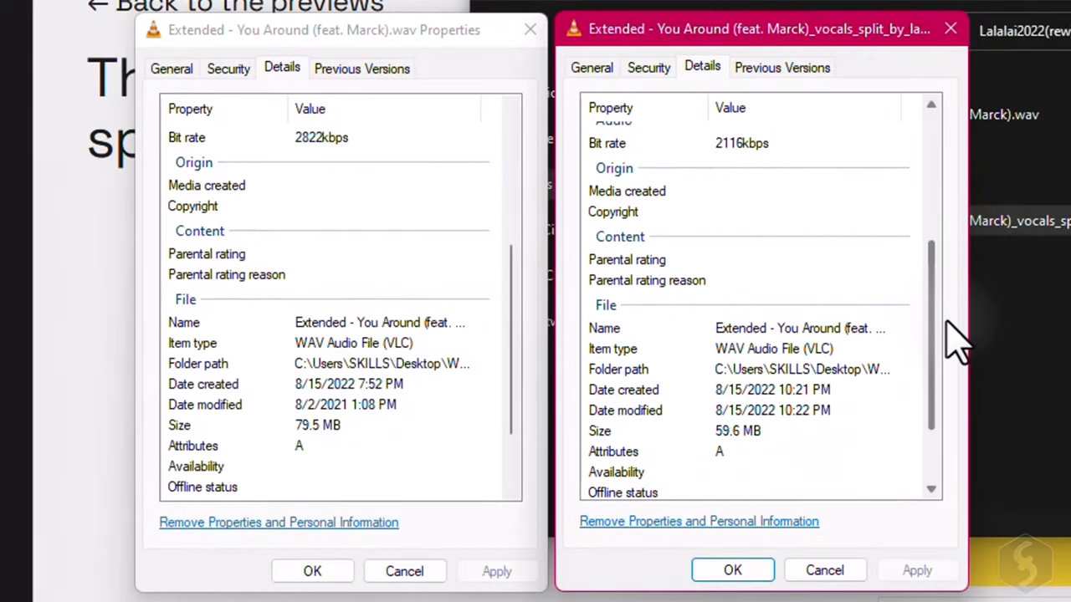
pyautogui.moveTo(460, 435)
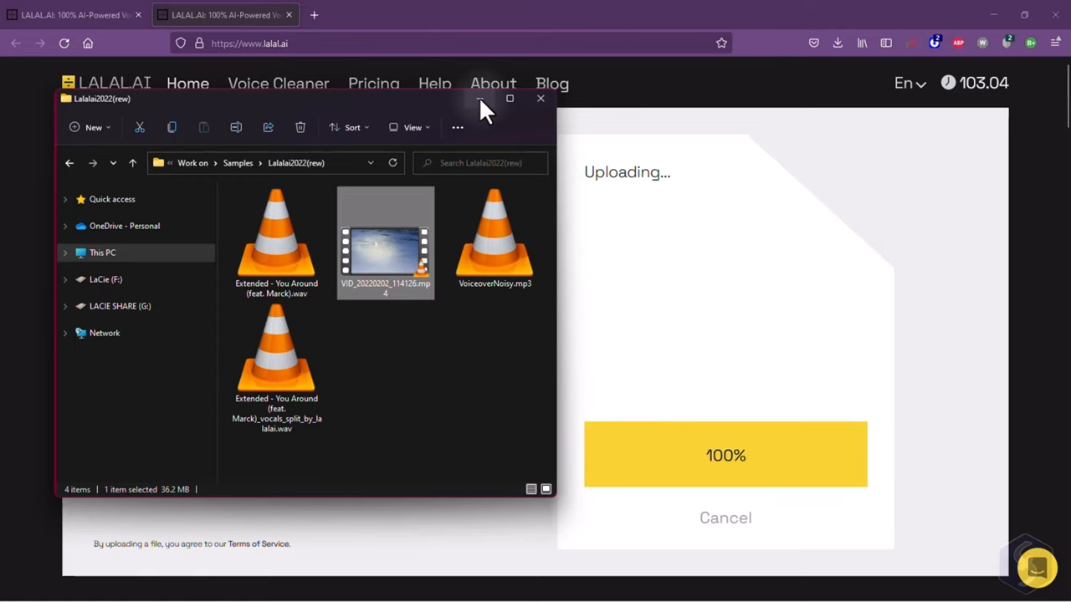
# Step: Listen to part of the instrumental preview of the uploaded video
pyautogui.click(540, 99)
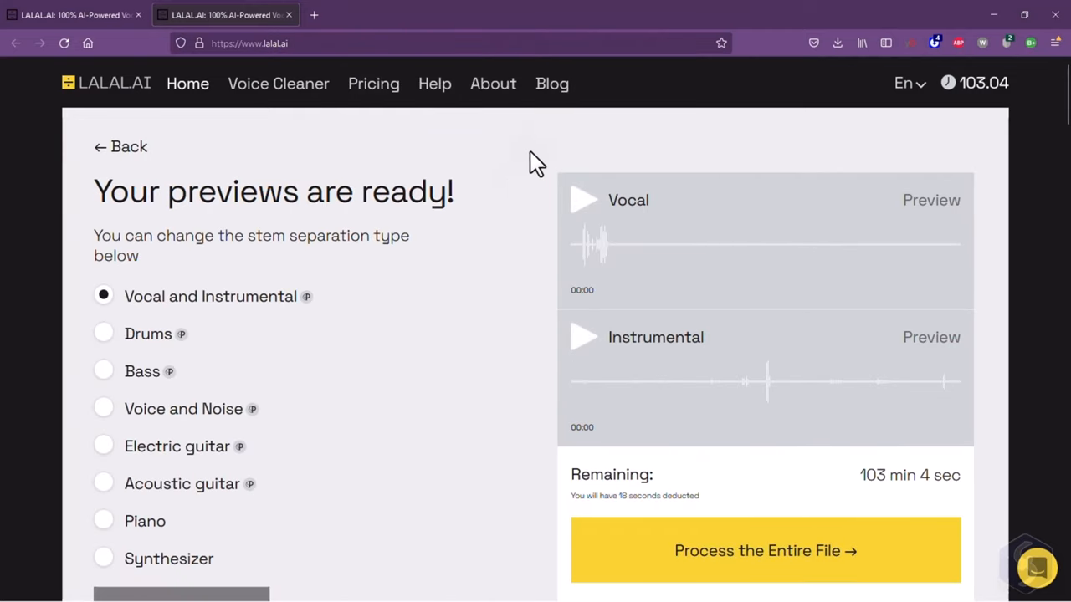
pyautogui.moveTo(727, 478)
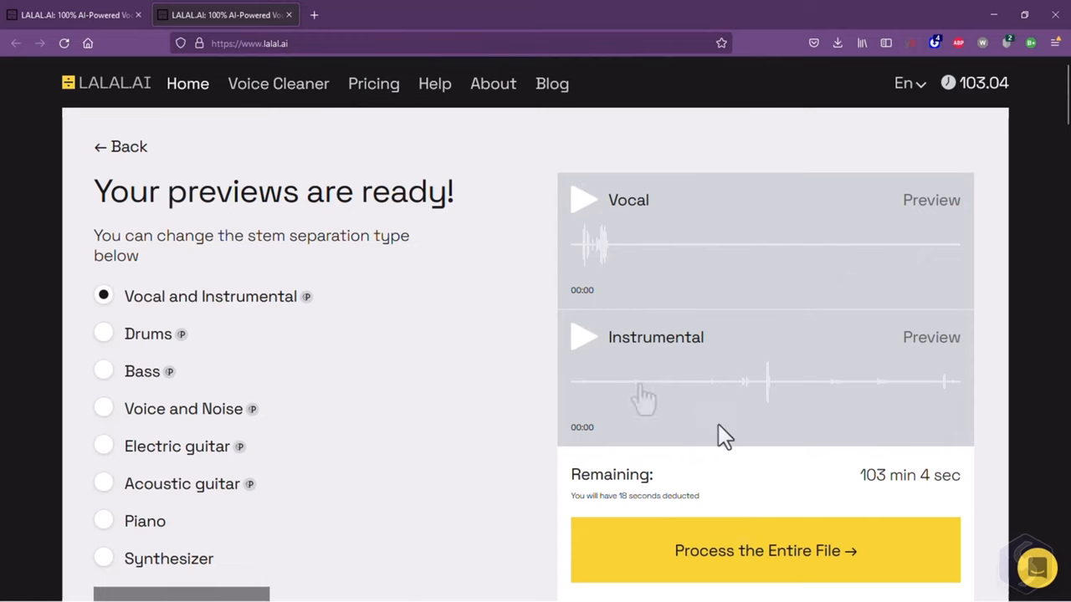
pyautogui.click(278, 84)
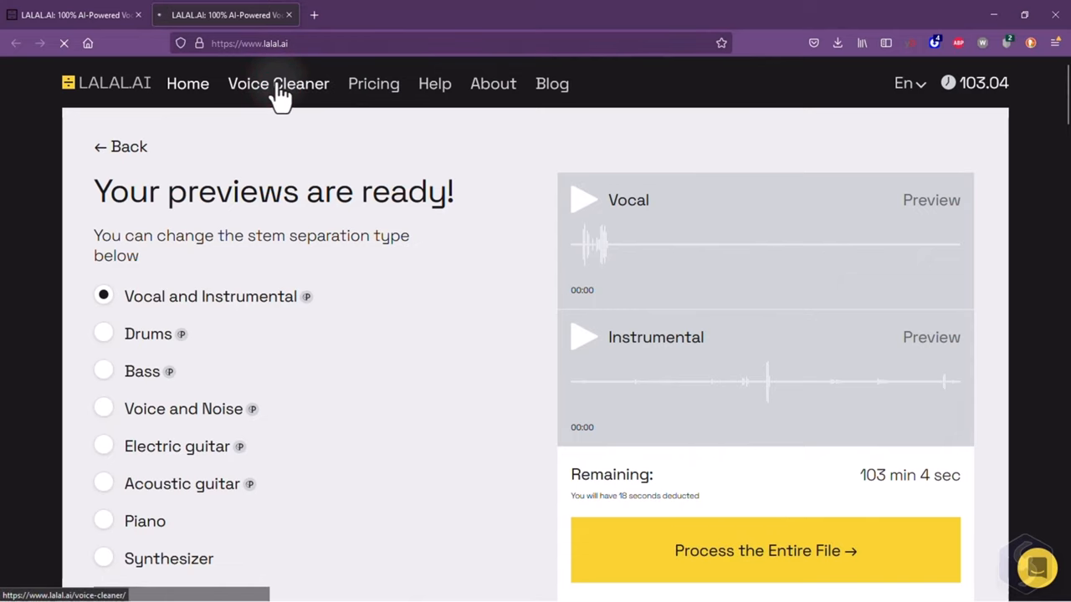
# Step: On the Voice Cleaner page, play the original noisy recording sample and choose VoiceoverNoisy.mp3 to upload
pyautogui.click(278, 84)
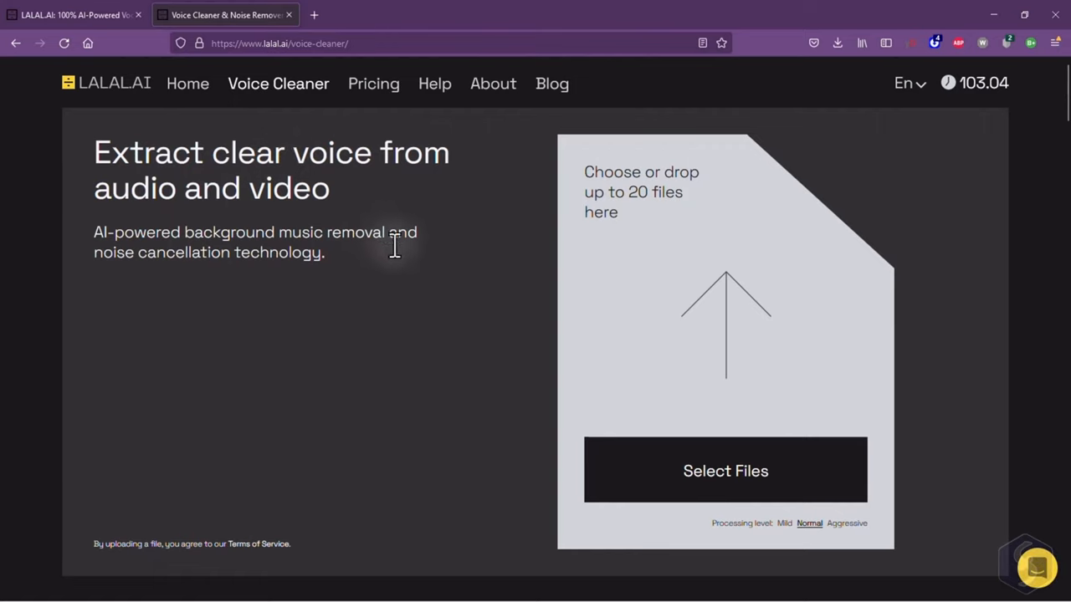
pyautogui.scroll(-3)
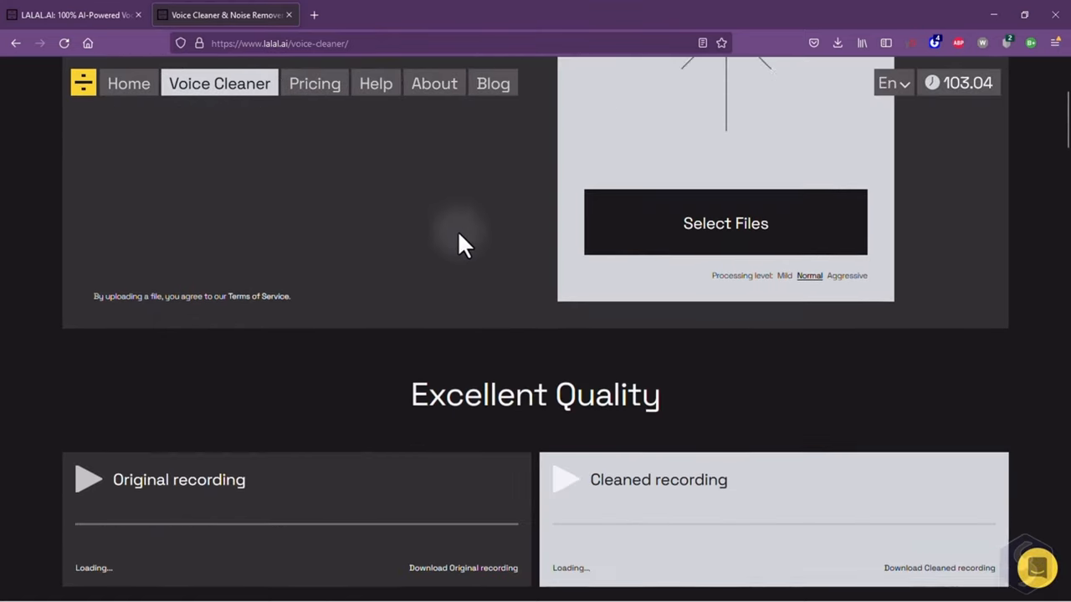
pyautogui.click(84, 401)
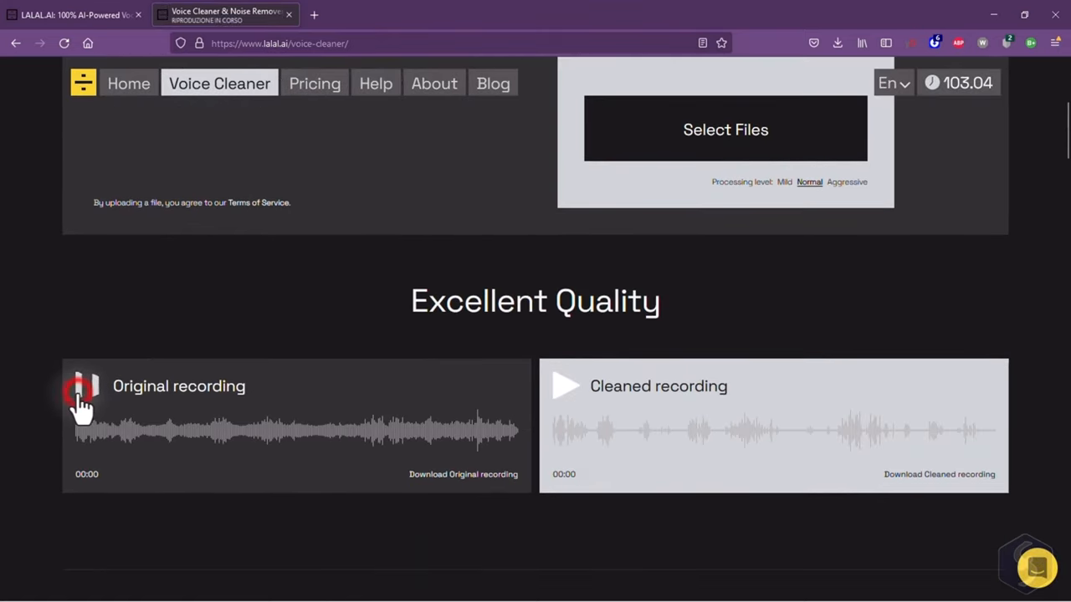
pyautogui.click(84, 393)
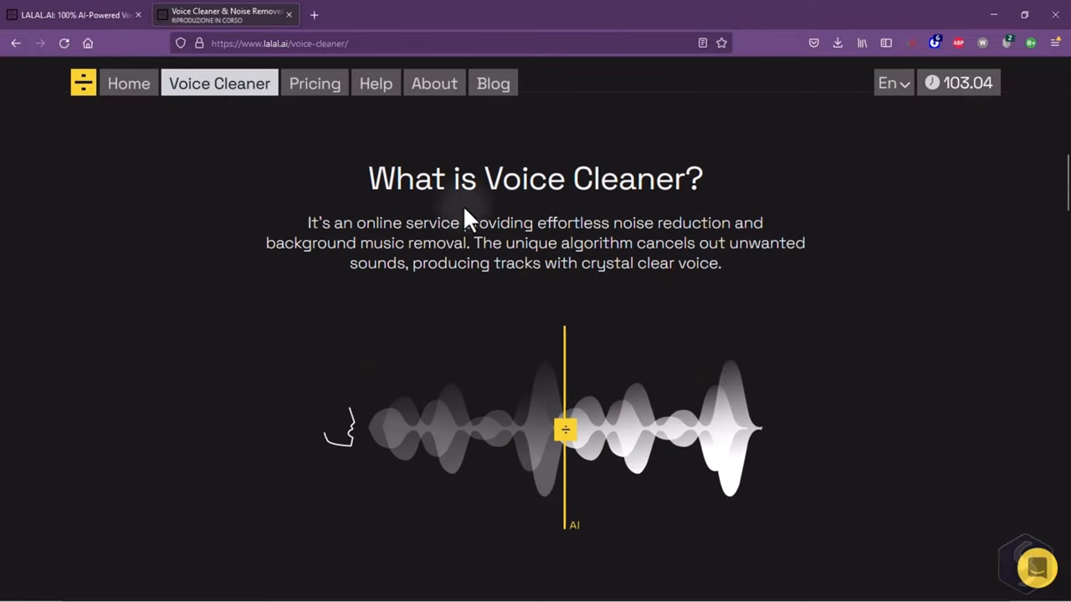
pyautogui.click(726, 472)
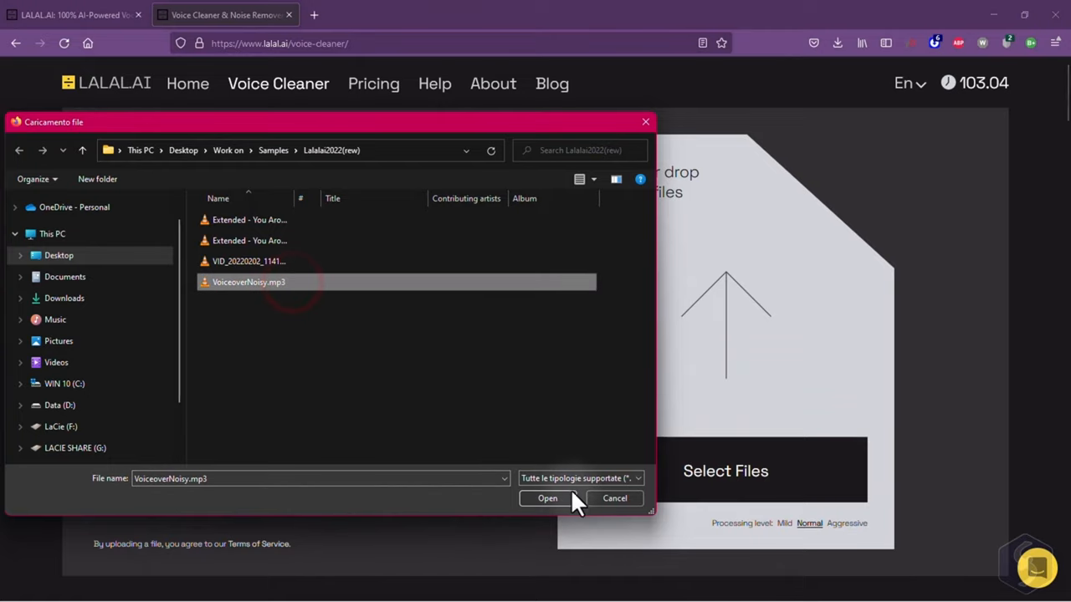
# Step: Upload VoiceoverNoisy.mp3 for cleaning and play the resulting Voice preview
pyautogui.click(547, 499)
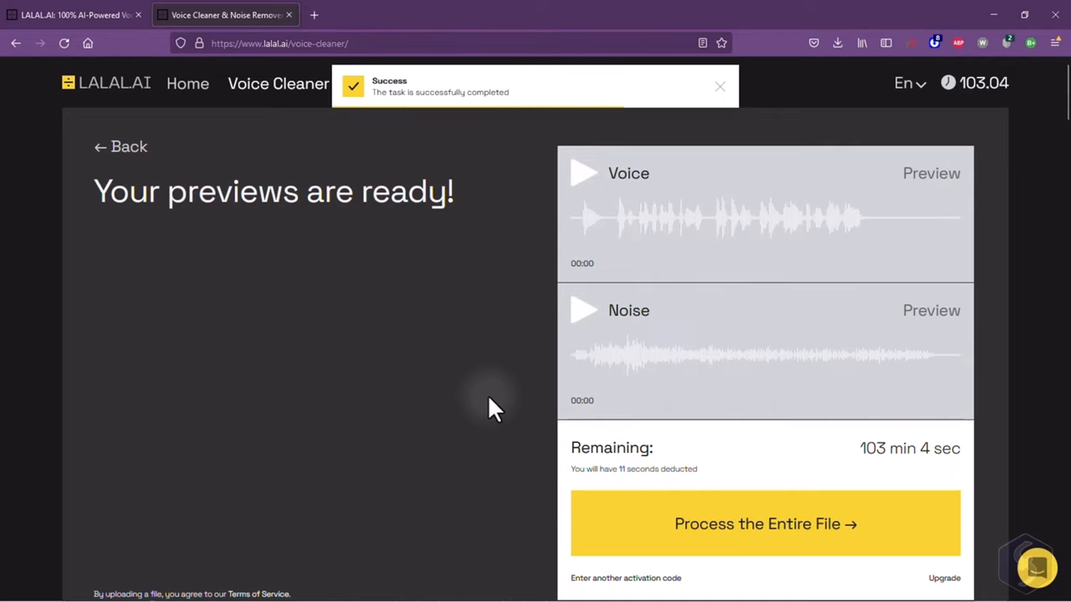
pyautogui.click(582, 172)
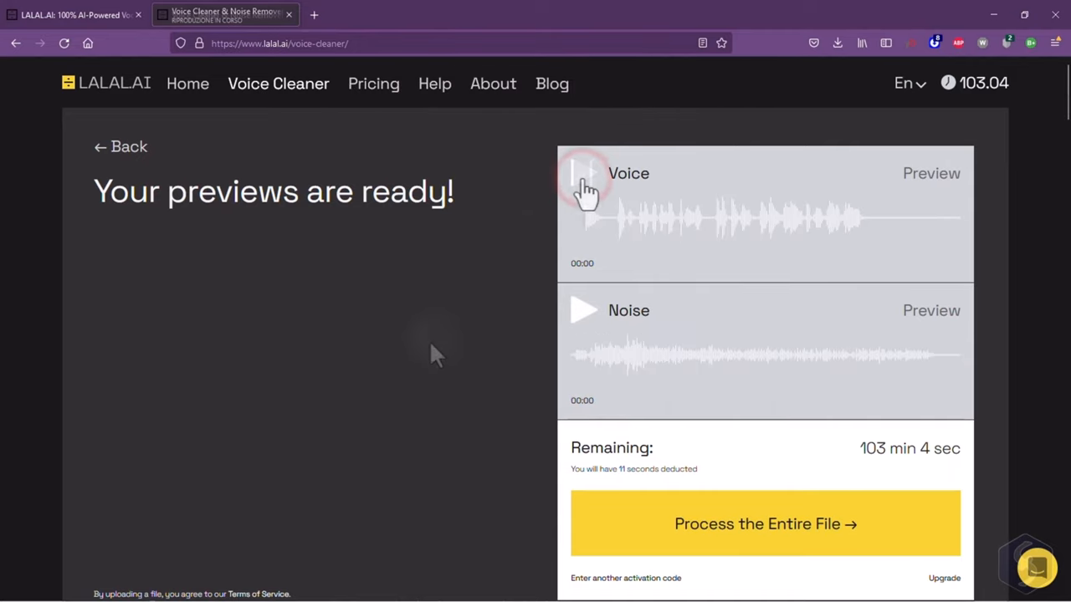
pyautogui.click(582, 172)
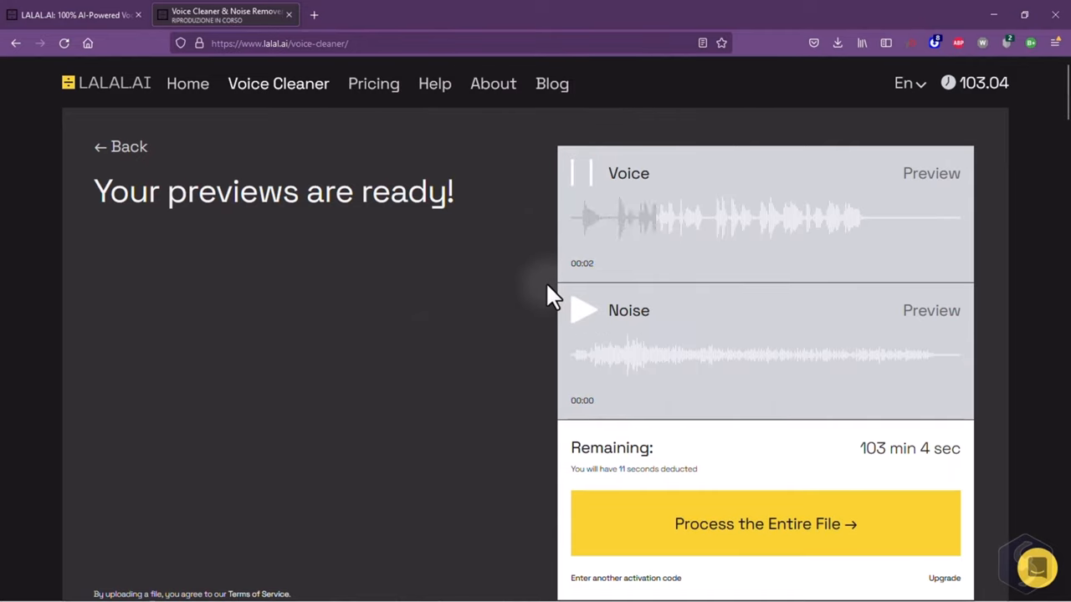
pyautogui.click(582, 310)
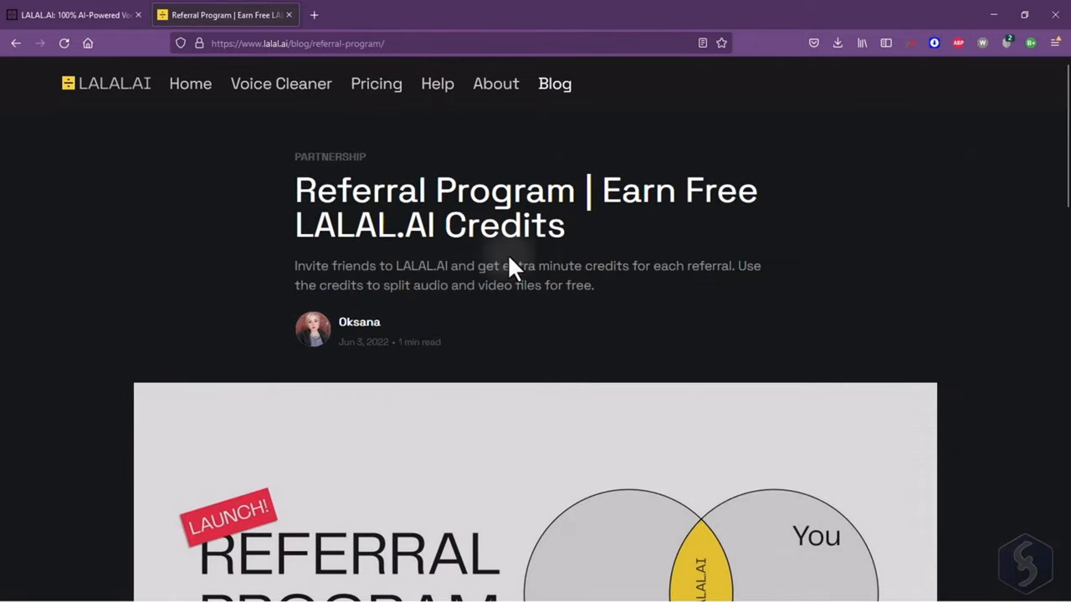
pyautogui.moveTo(579, 295)
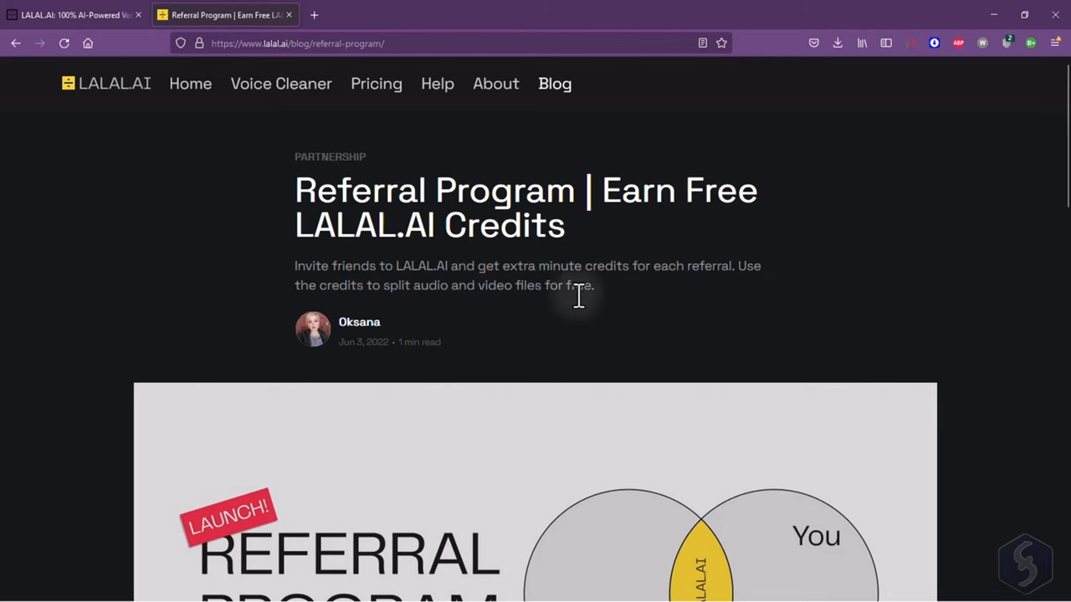
# Step: Scroll through the Referral Program post down to its join steps and 5- and 10-minute rewards
pyautogui.scroll(-3)
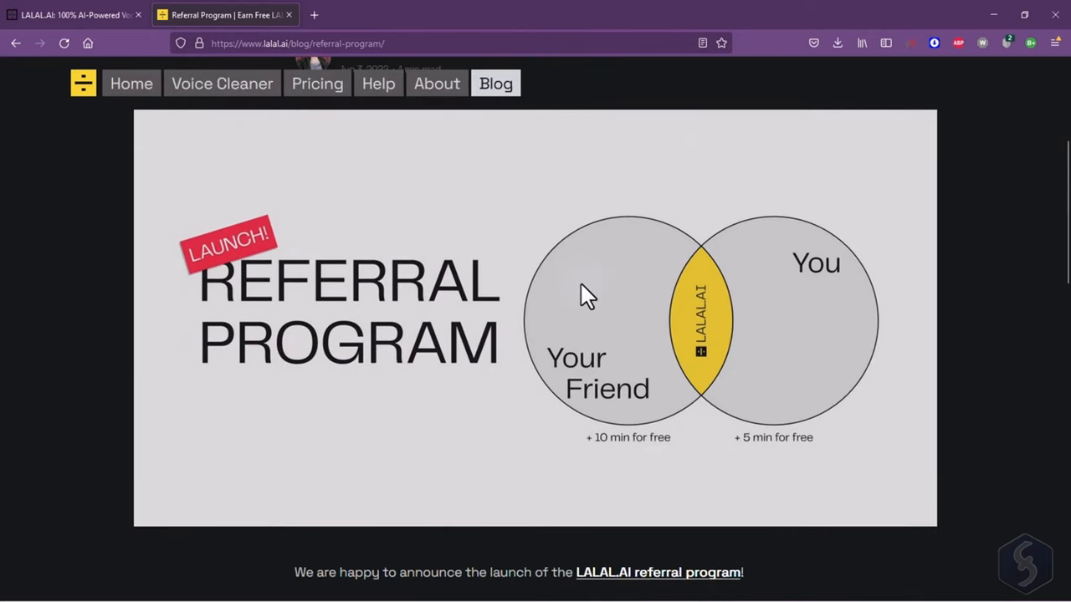
pyautogui.moveTo(800, 400)
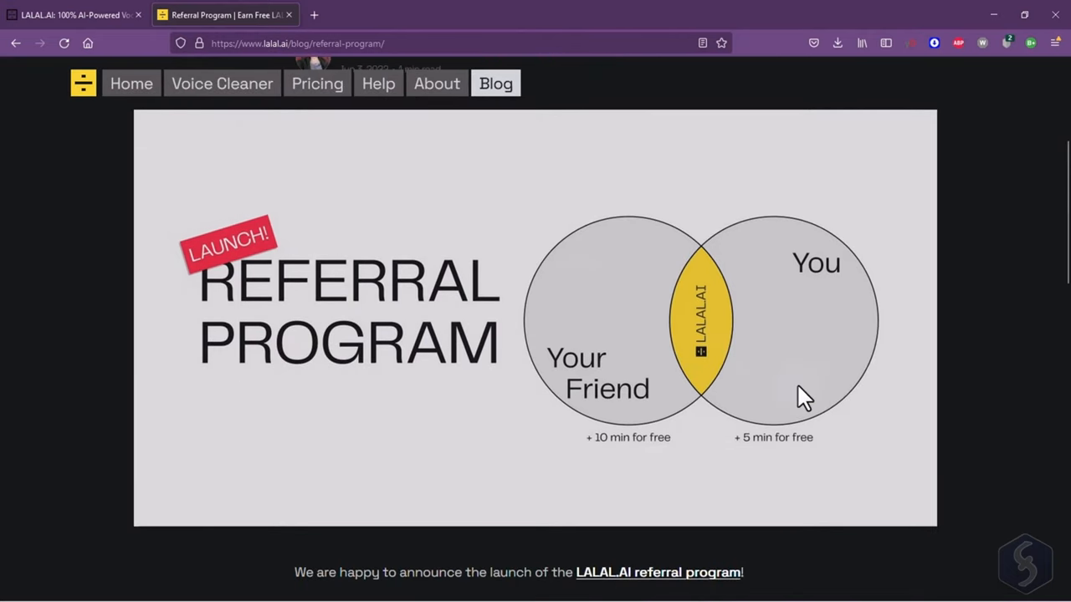
pyautogui.moveTo(832, 388)
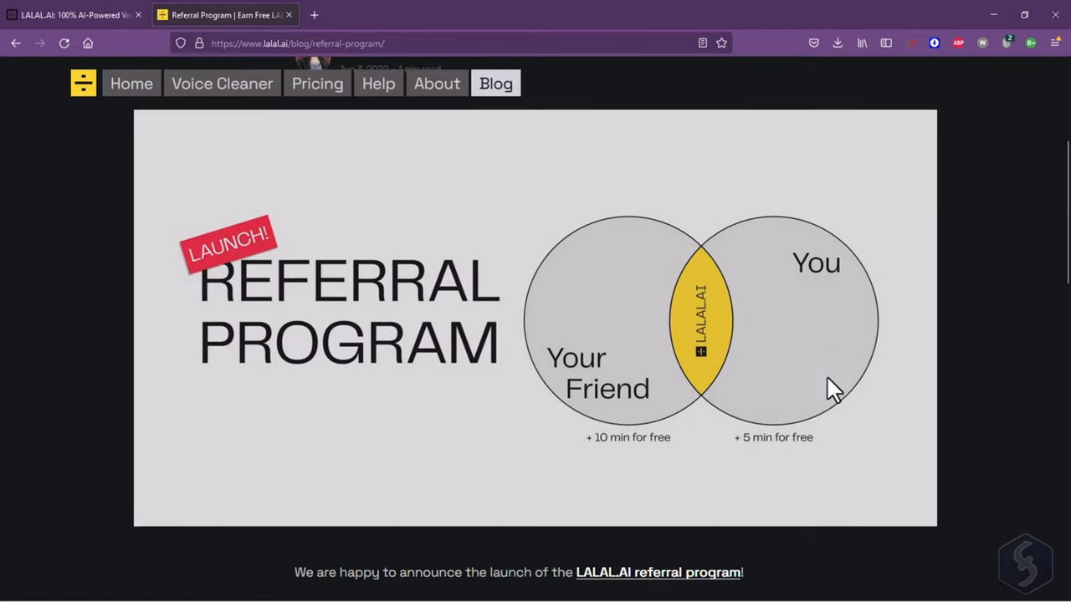
pyautogui.scroll(-3)
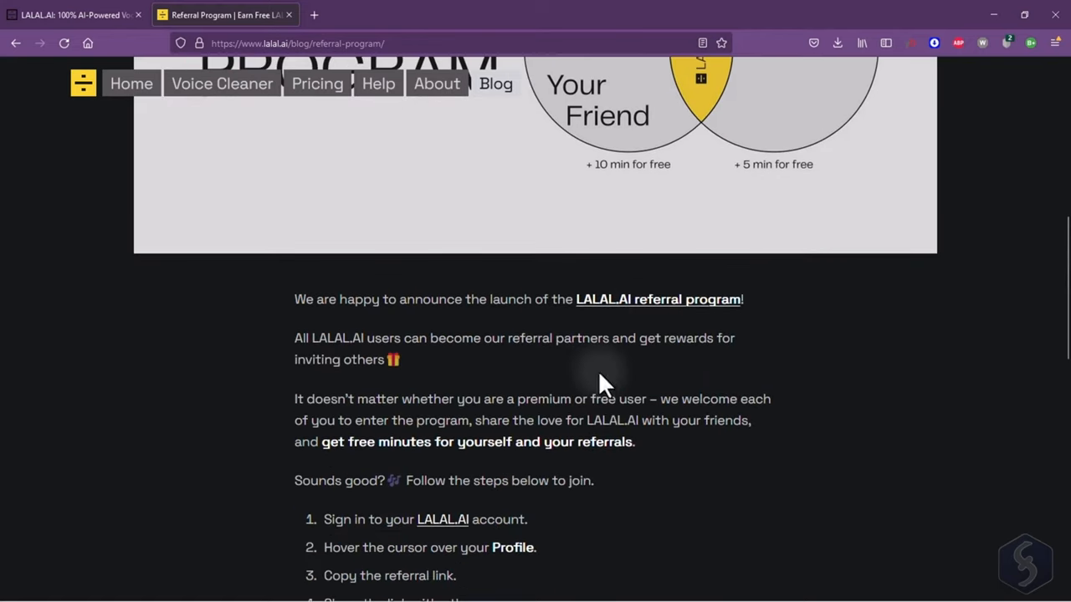
pyautogui.scroll(-3)
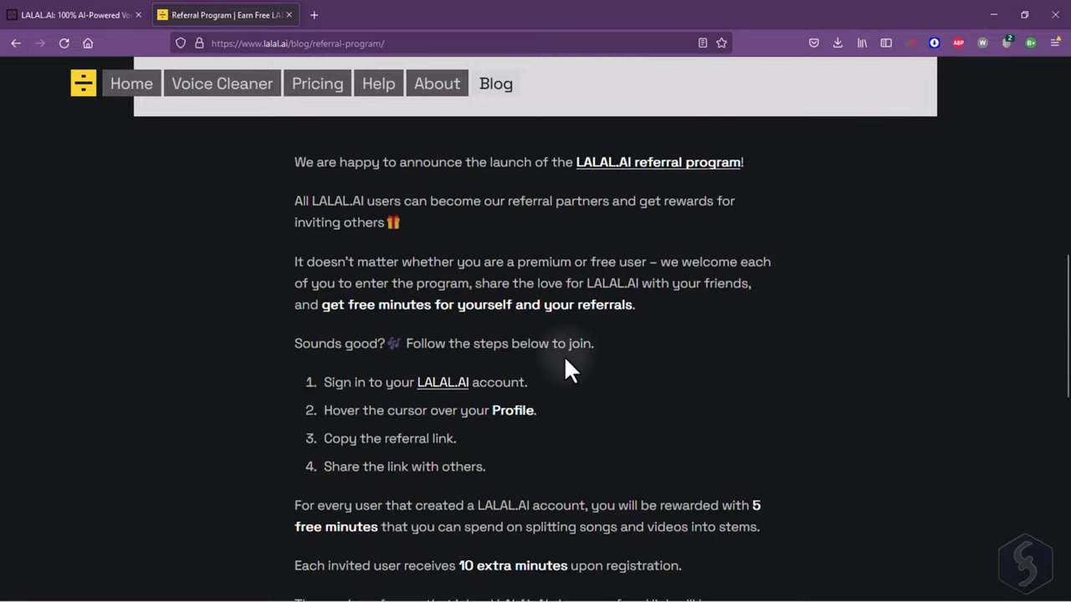
pyautogui.scroll(-3)
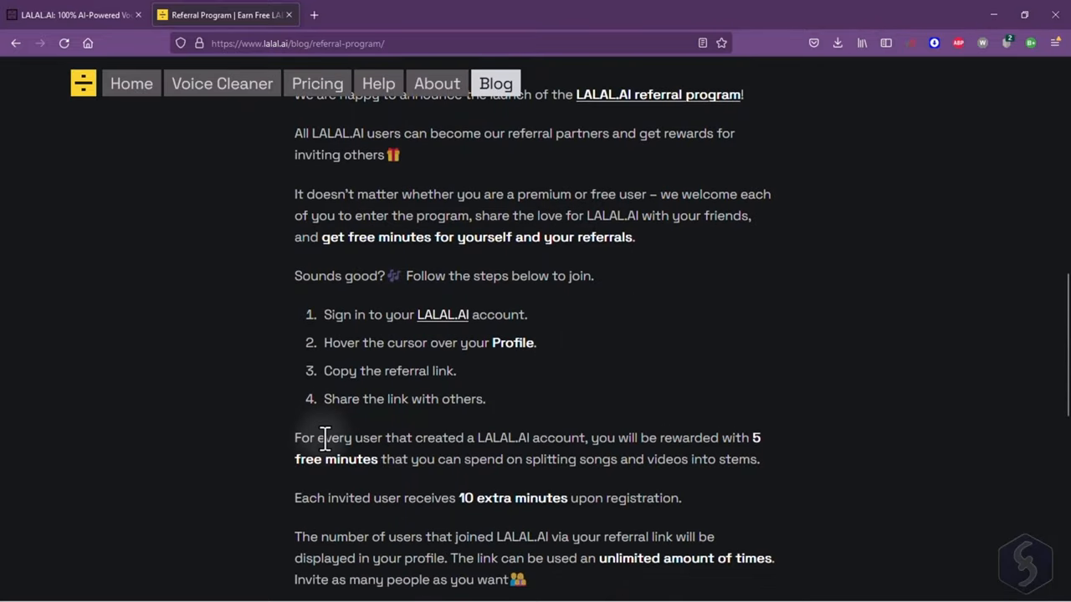
pyautogui.moveTo(421, 465)
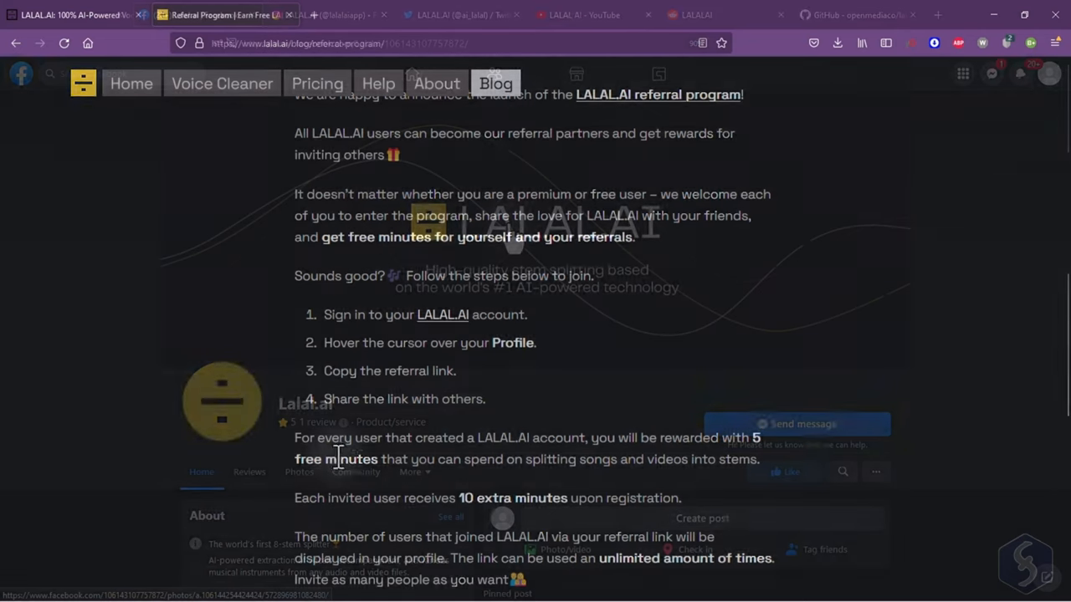
# Step: Scroll through LALAL.AI's Facebook and Instagram pages
pyautogui.click(218, 13)
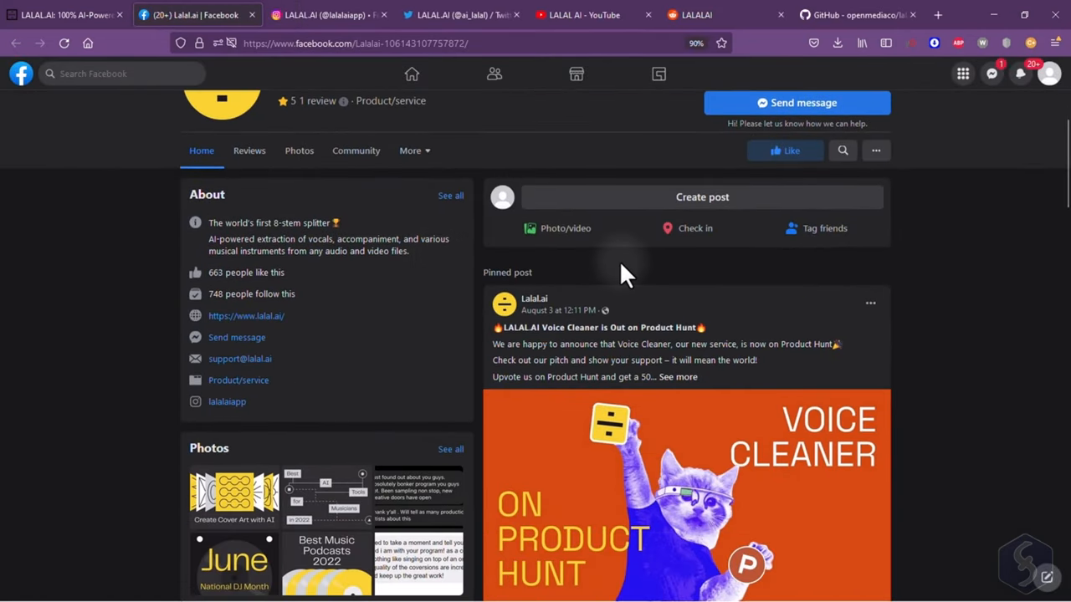
pyautogui.scroll(-3)
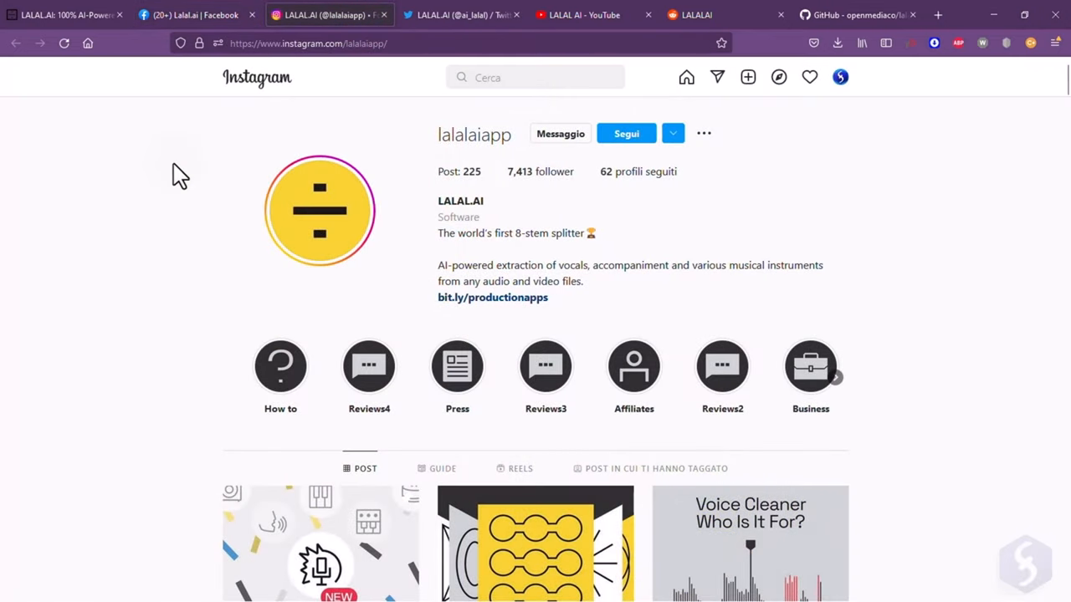
pyautogui.scroll(-3)
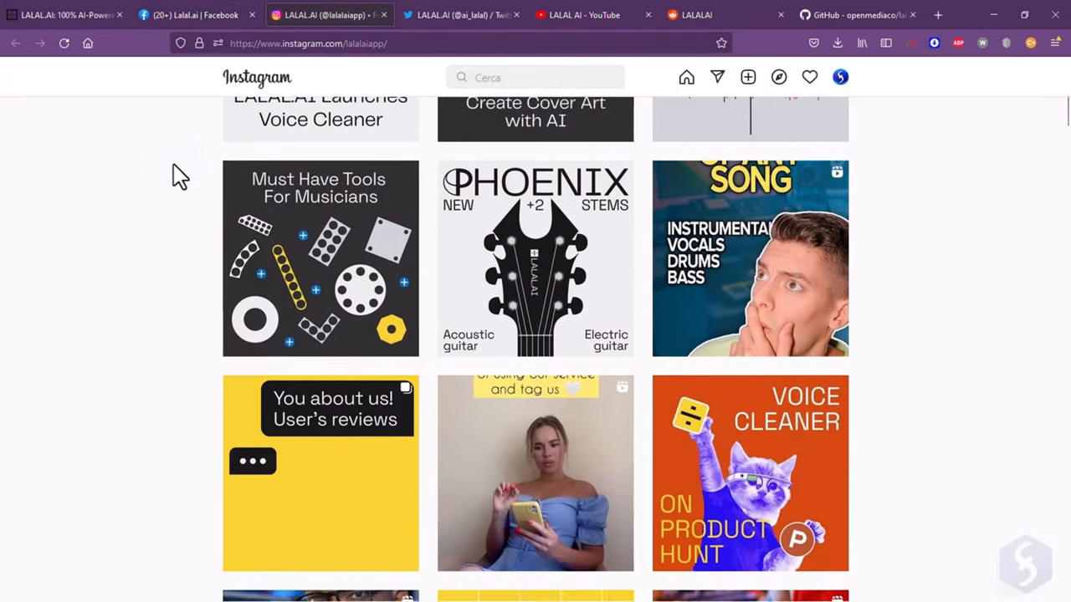
# Step: Look over LALAL.AI's Twitter page, then its YouTube channel's video guides
pyautogui.click(460, 14)
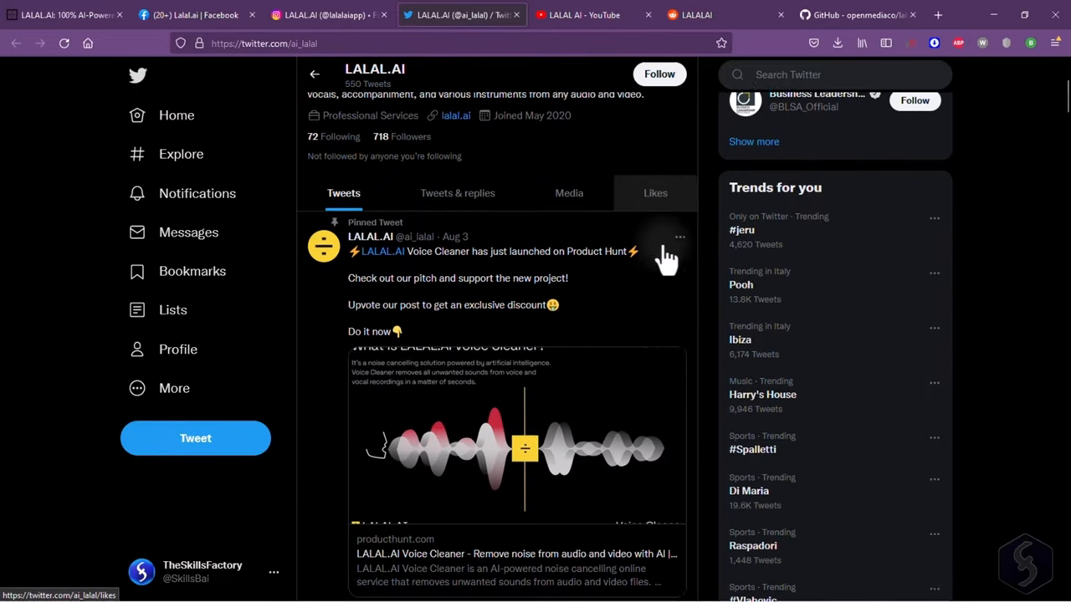
pyautogui.scroll(-3)
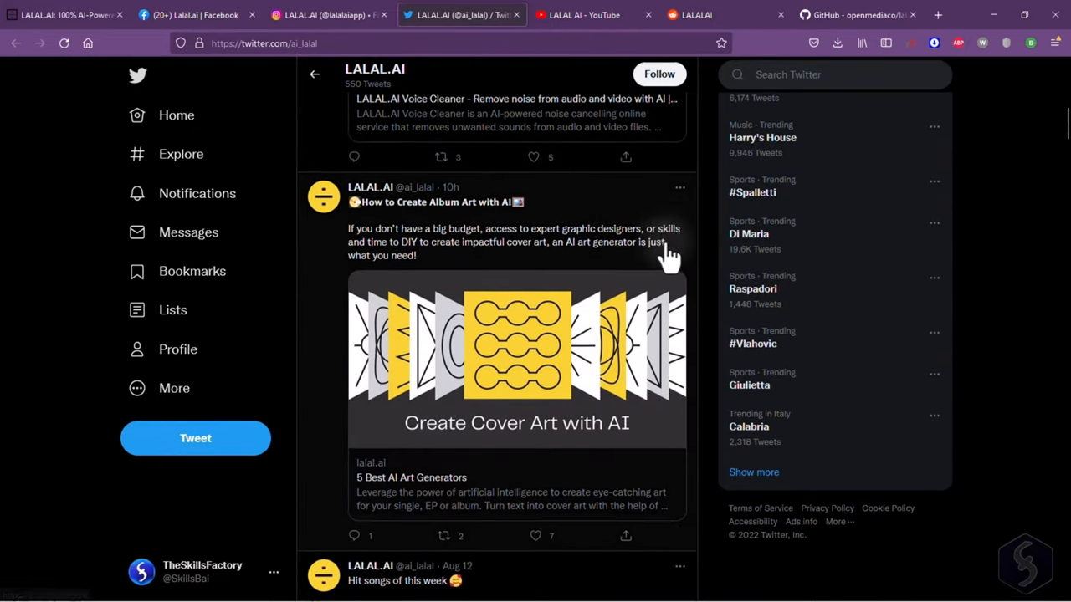
pyautogui.click(592, 13)
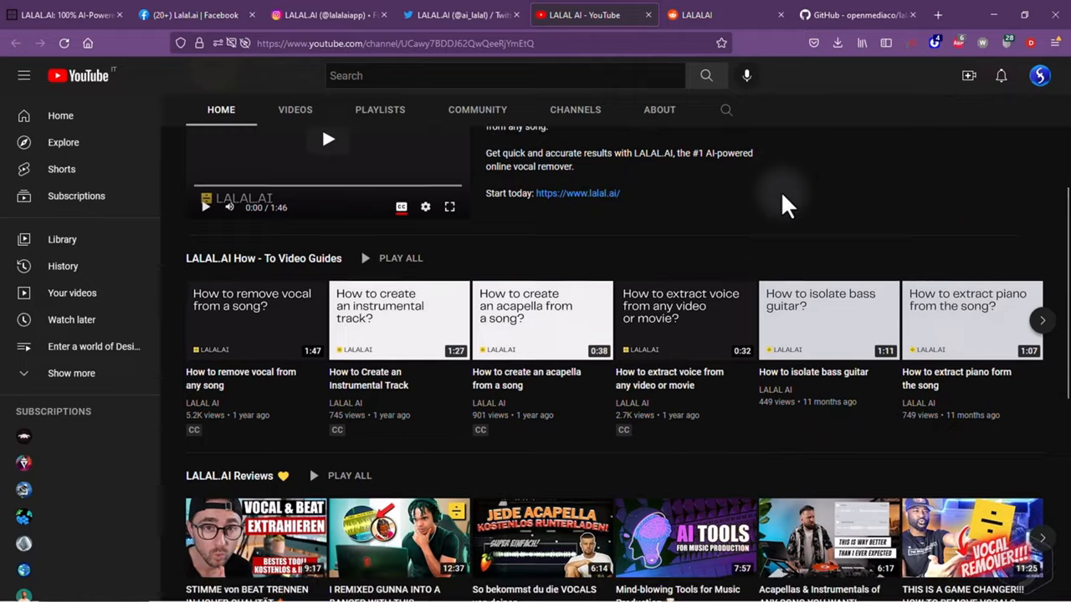
pyautogui.scroll(-3)
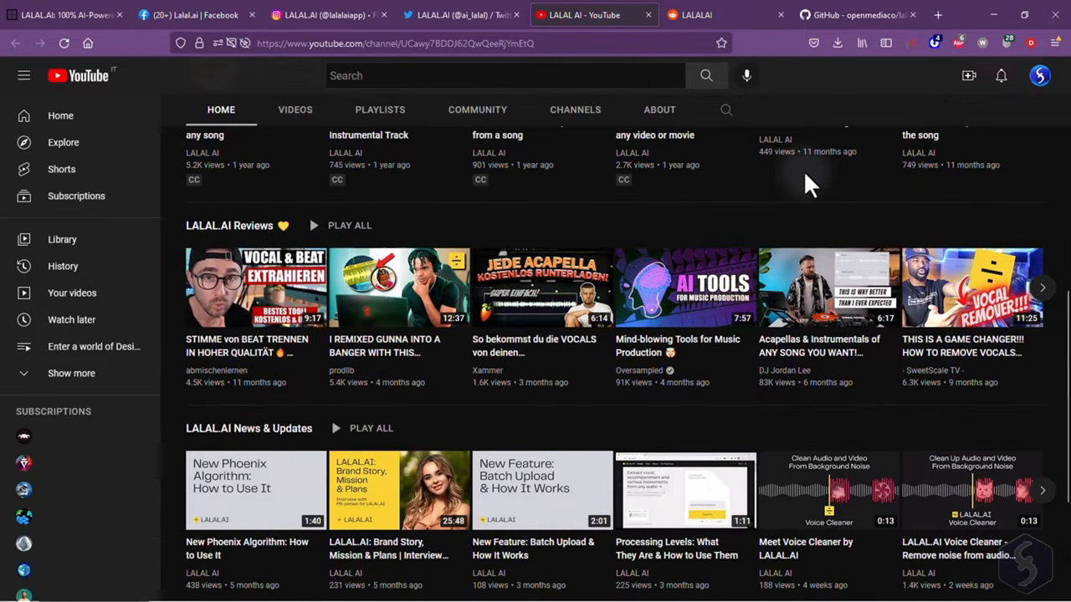